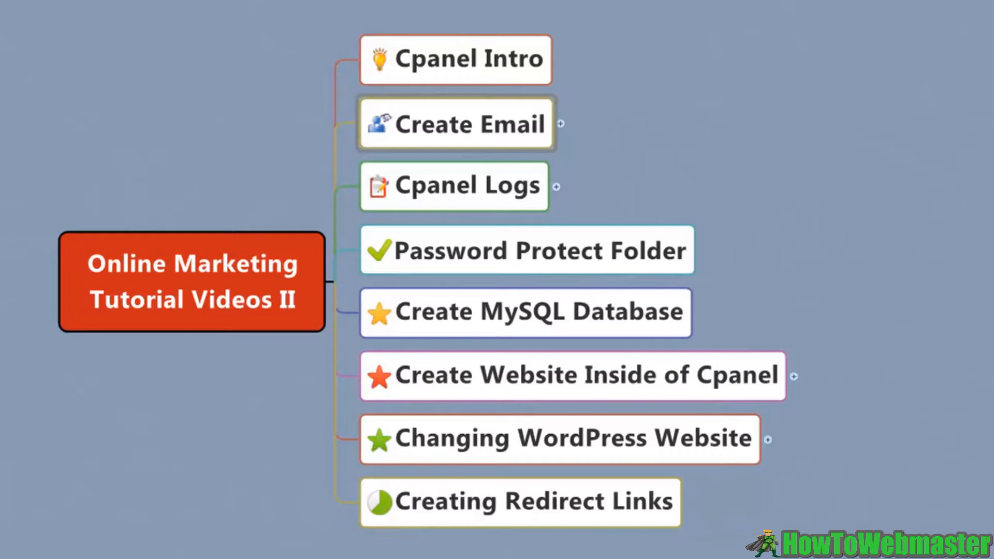
mouse_move(564, 130)
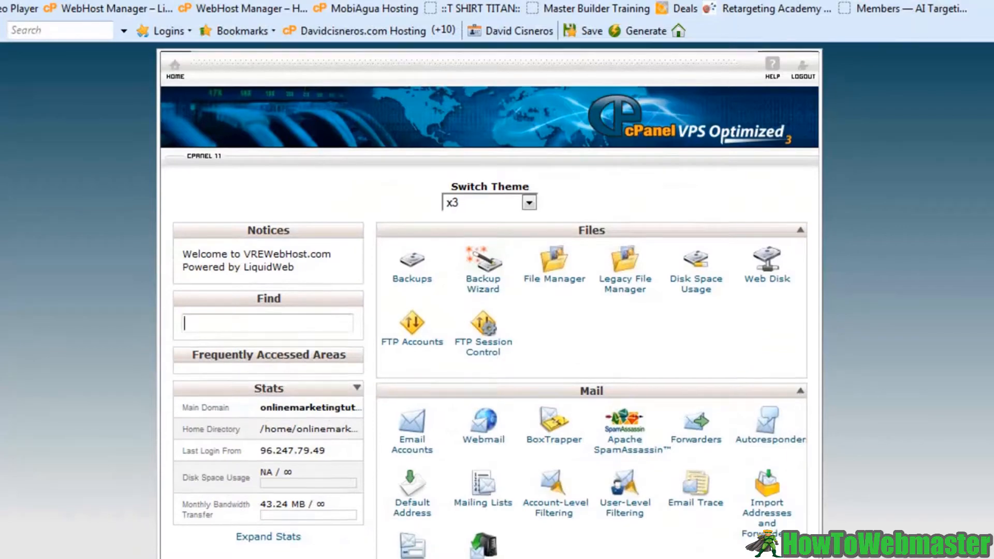
In Email Accounts, add account 'info' with a confirmed password and Unlimited quota
scroll("down", 3)
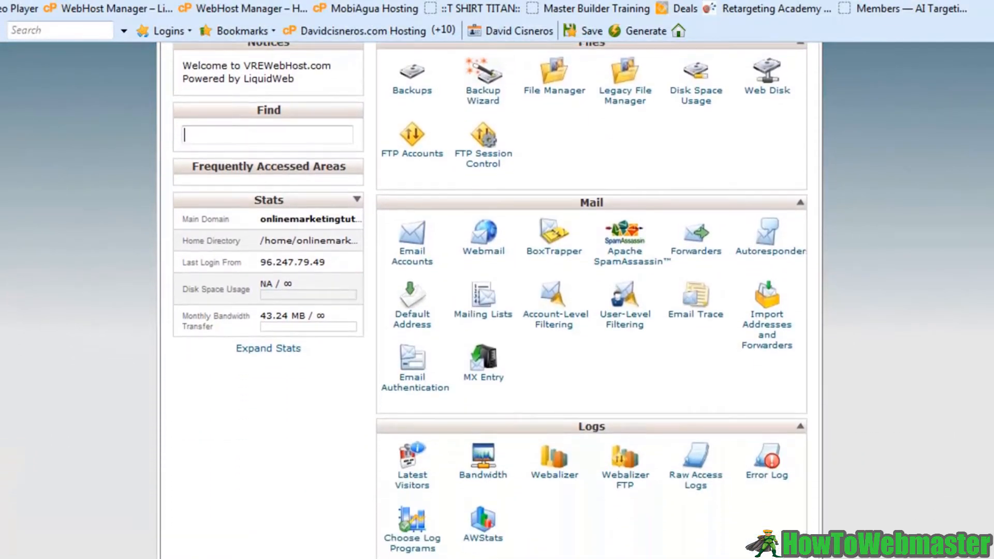
scroll("down", 3)
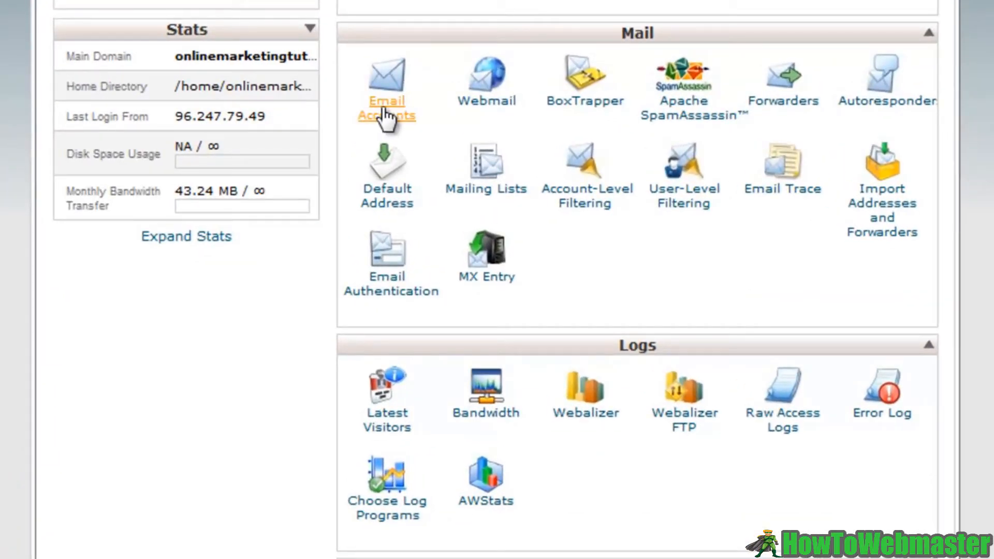
mouse_move(386, 119)
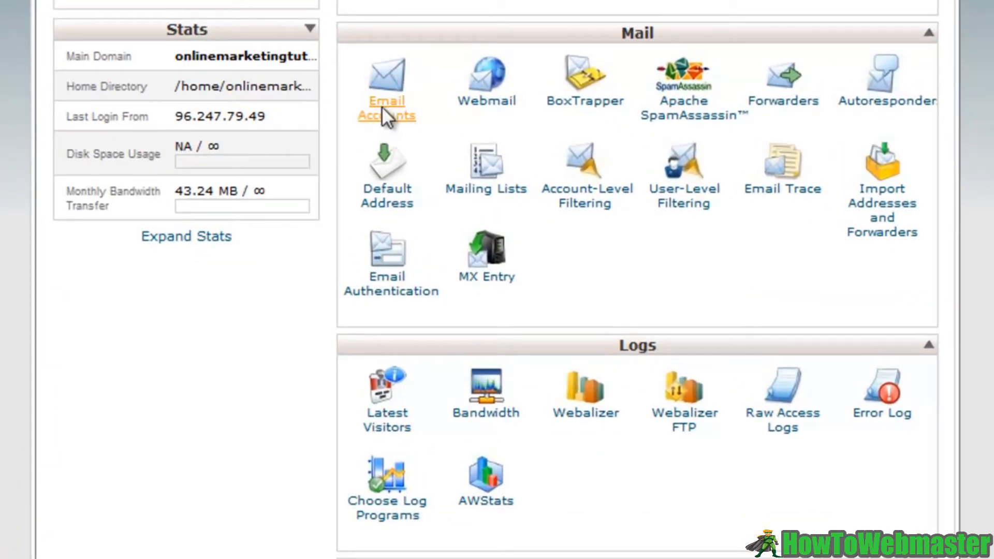
left_click(387, 77)
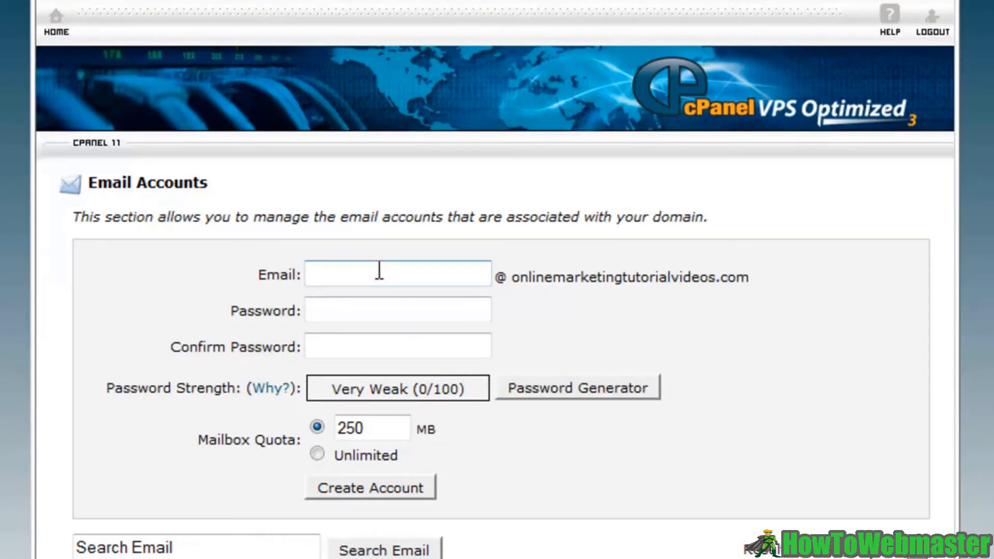
type("info")
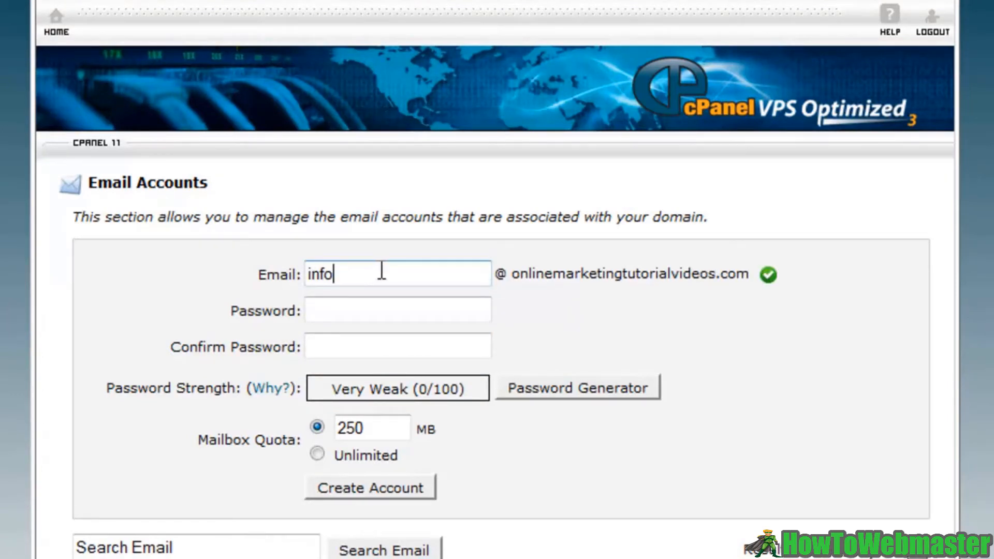
mouse_move(647, 277)
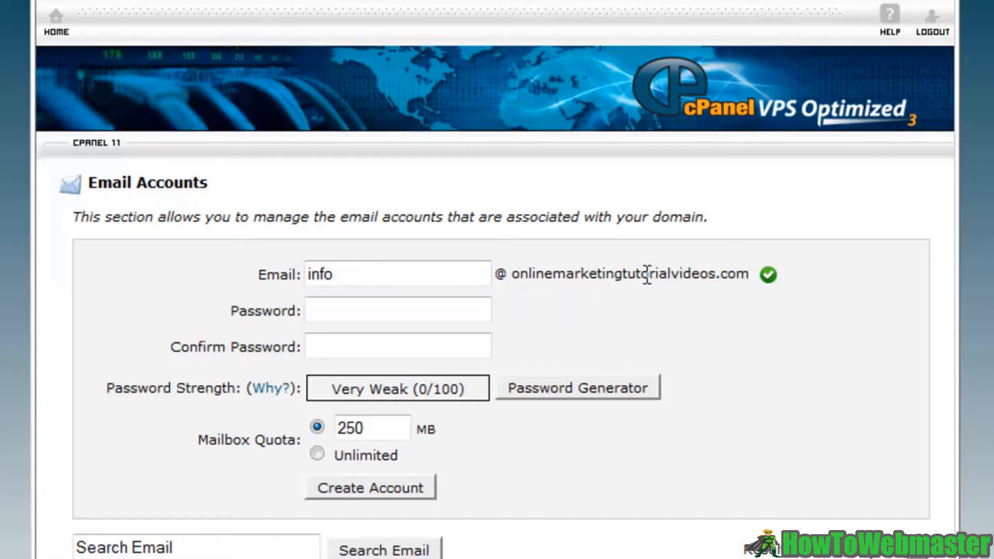
left_click(397, 310)
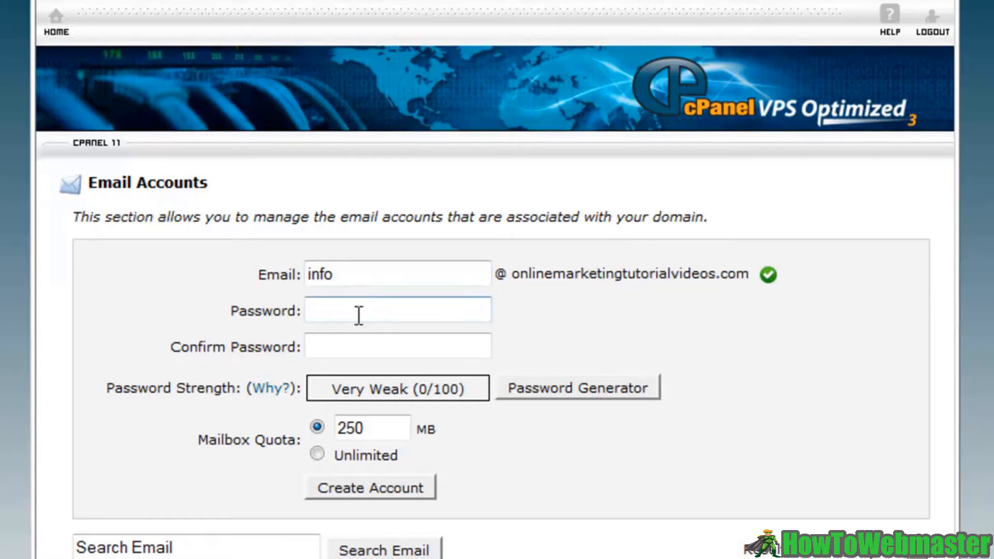
left_click(397, 310)
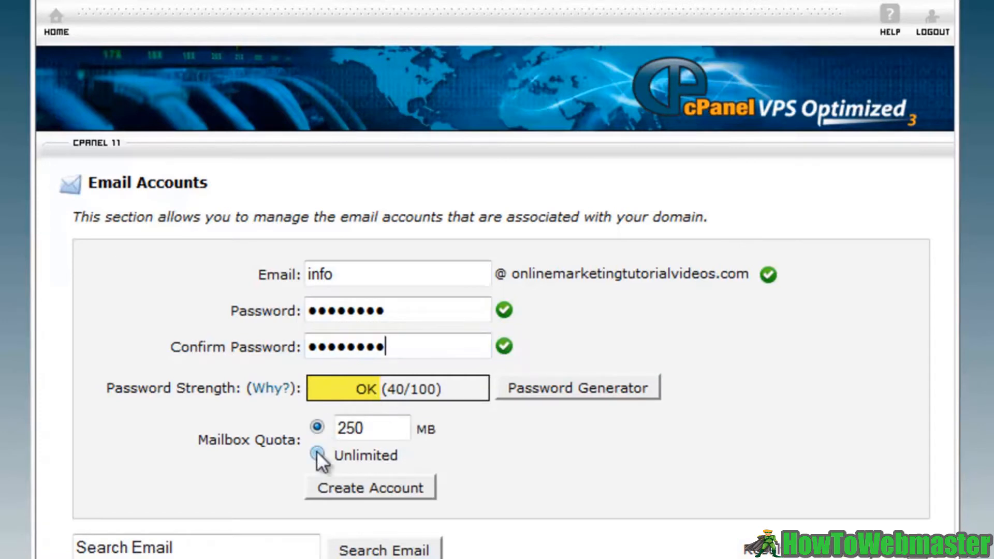
left_click(317, 456)
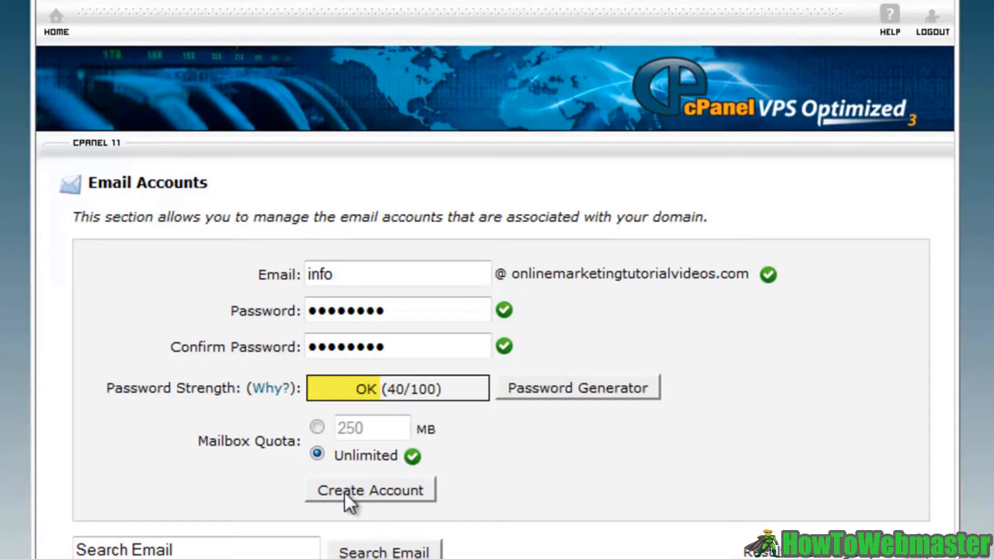
left_click(368, 490)
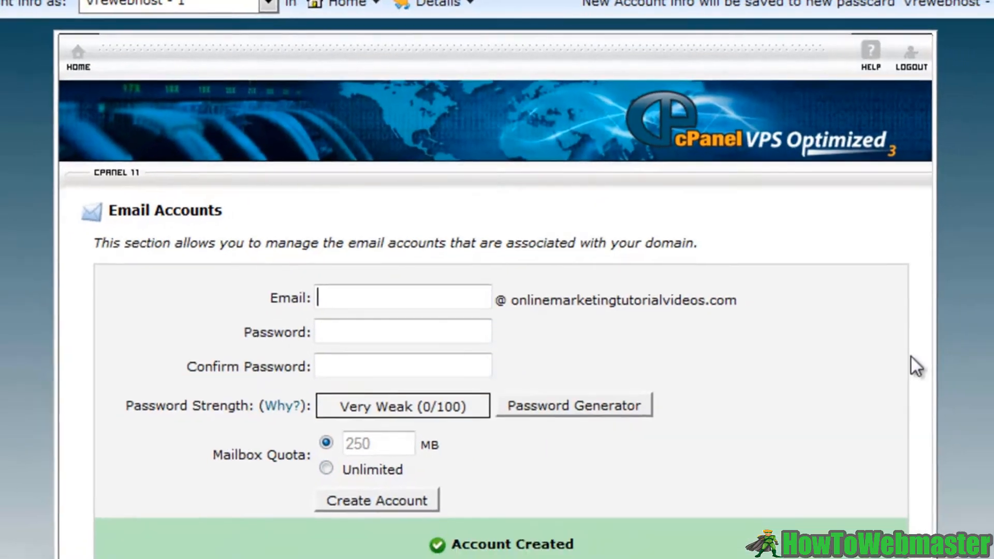
Add the 'support' account with a confirmed password and an Unlimited mailbox quota
scroll("down", 3)
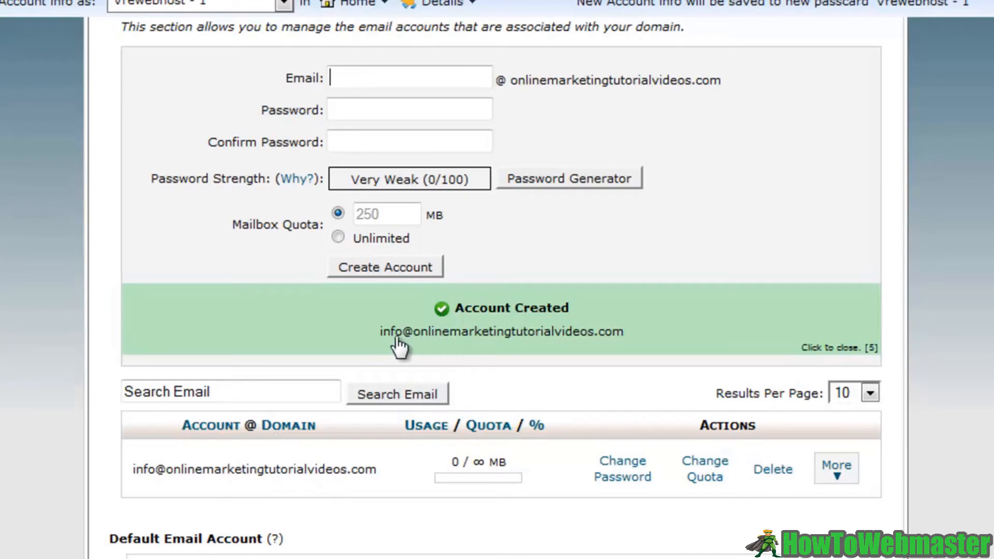
mouse_move(515, 344)
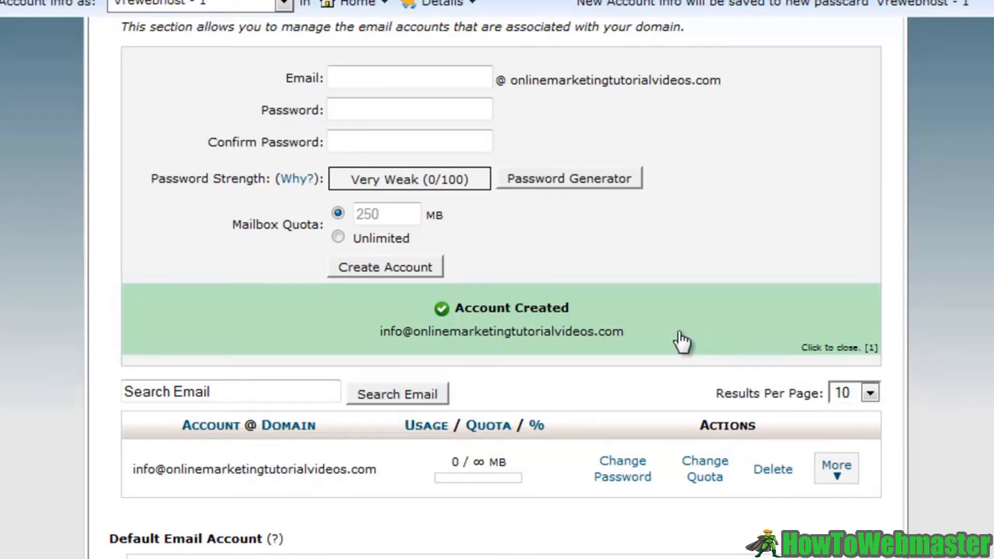
left_click(834, 347)
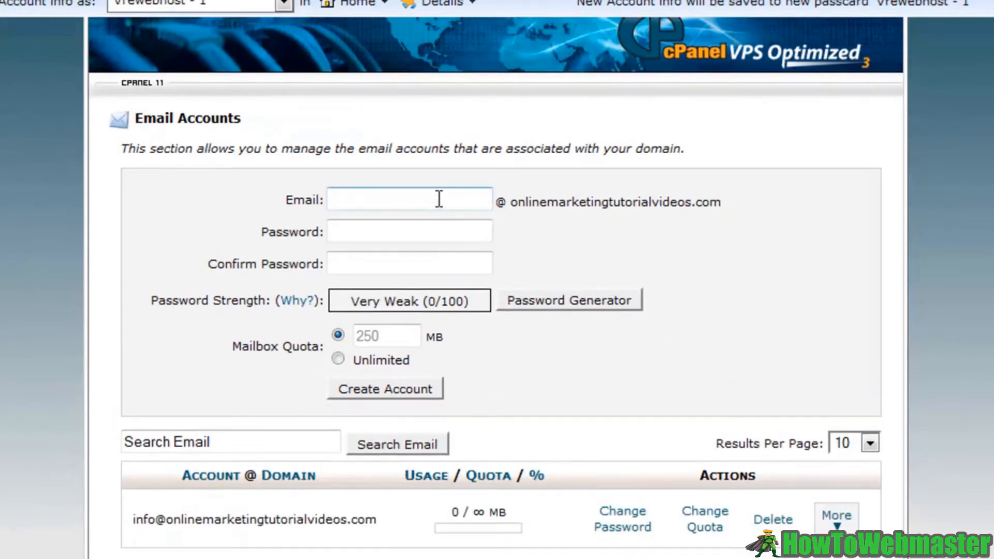
type("suppor")
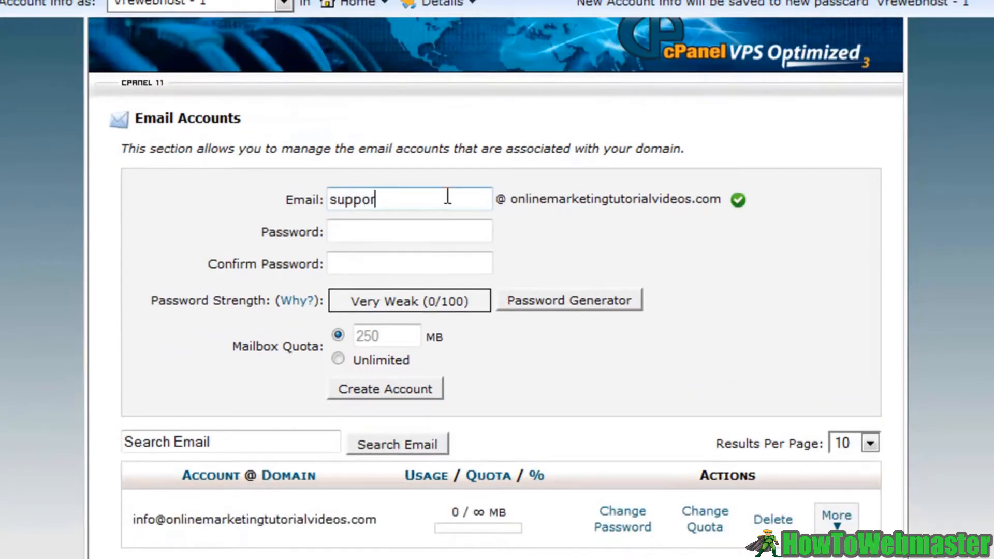
left_click(408, 230)
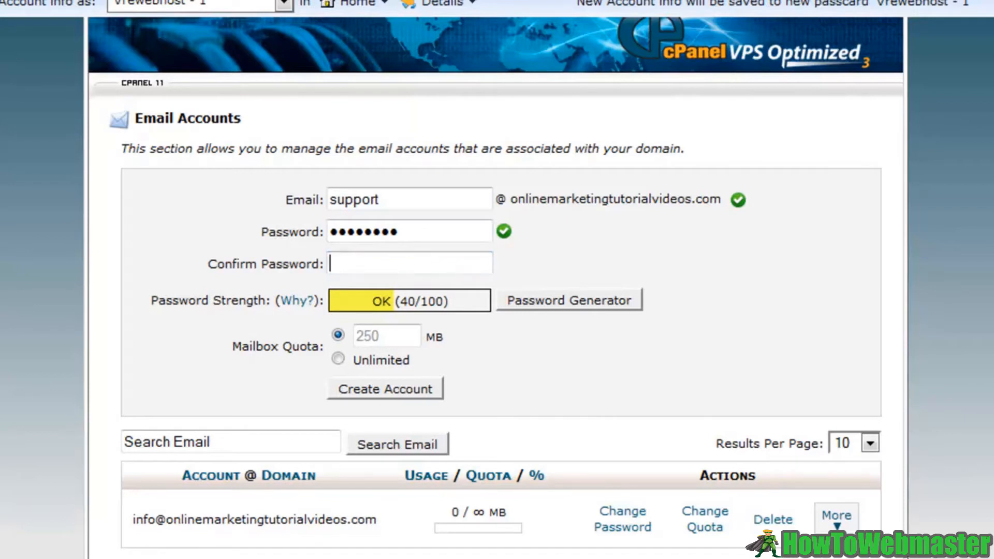
scroll("down", 3)
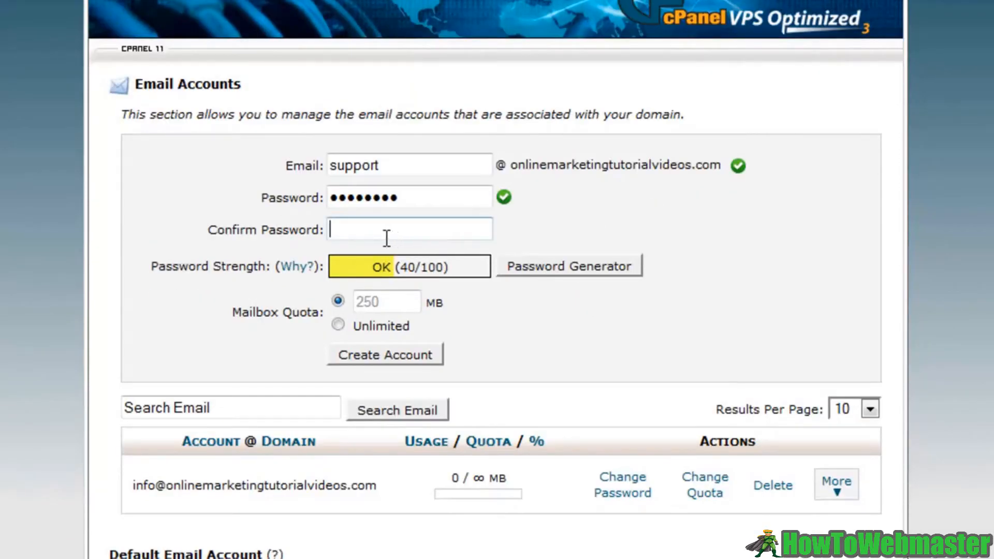
type("•")
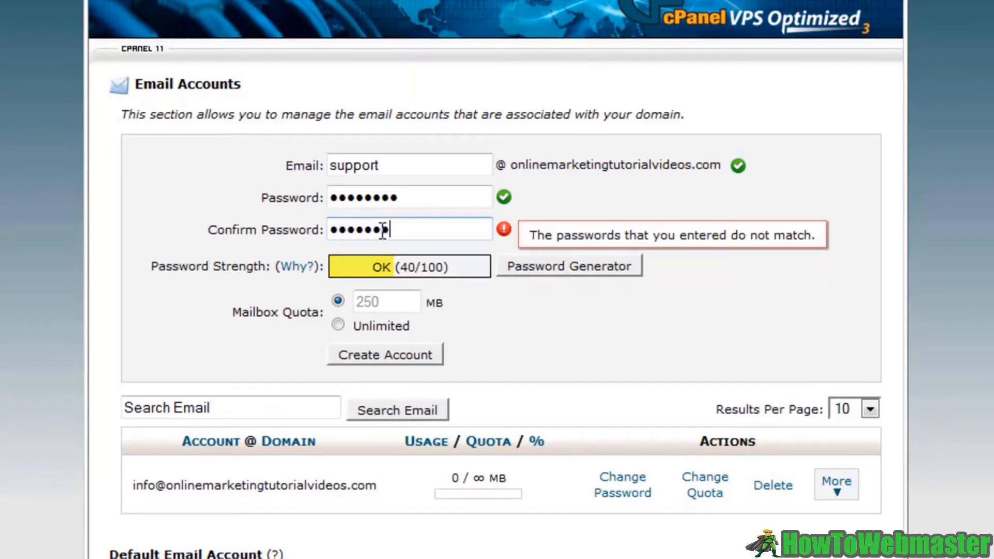
left_click(338, 326)
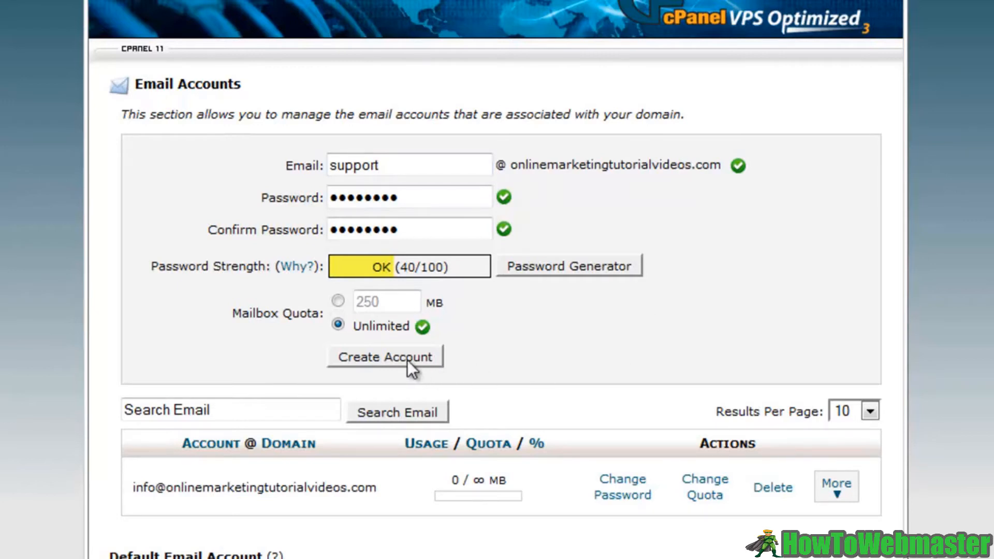
left_click(385, 357)
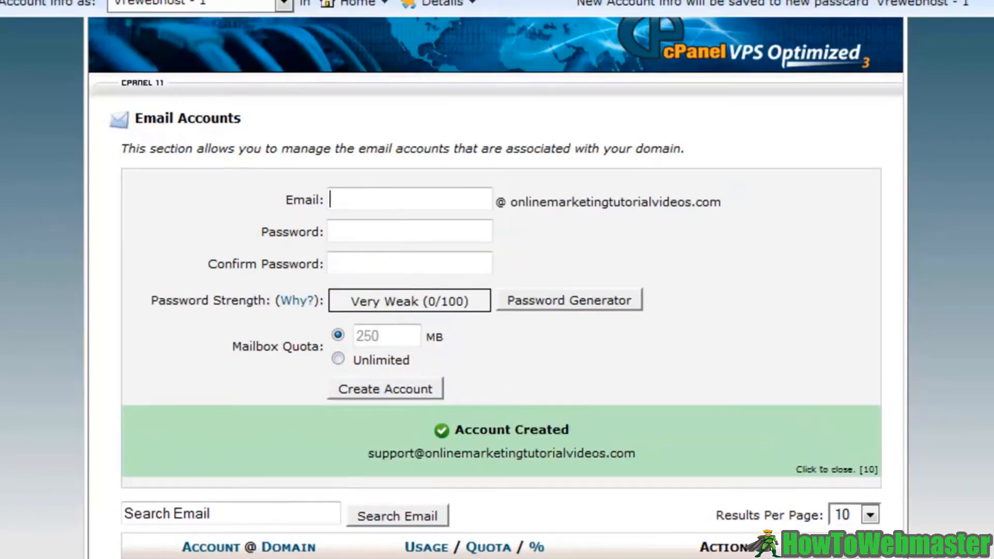
Choose Access Webmail from the support account's More menu in the accounts list
scroll("down", 3)
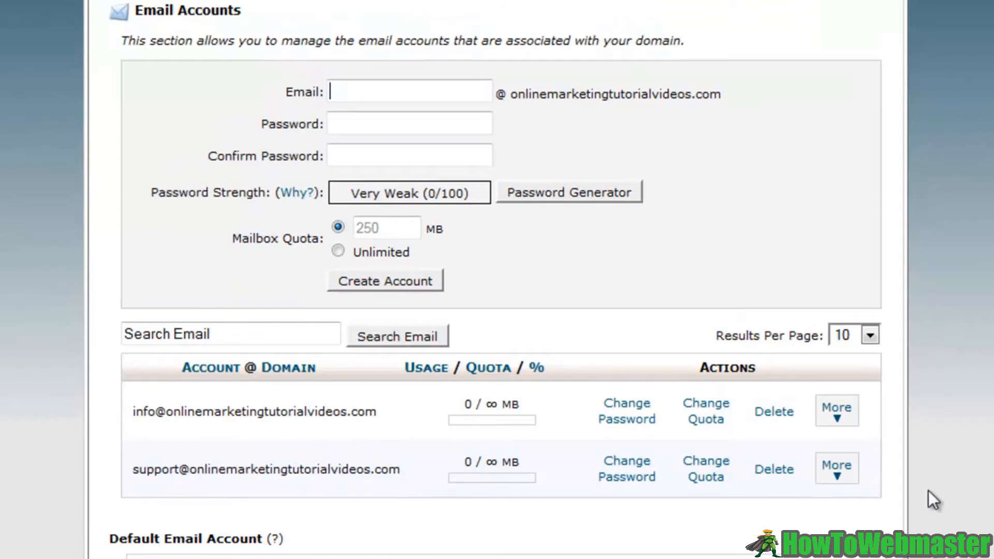
left_click(836, 468)
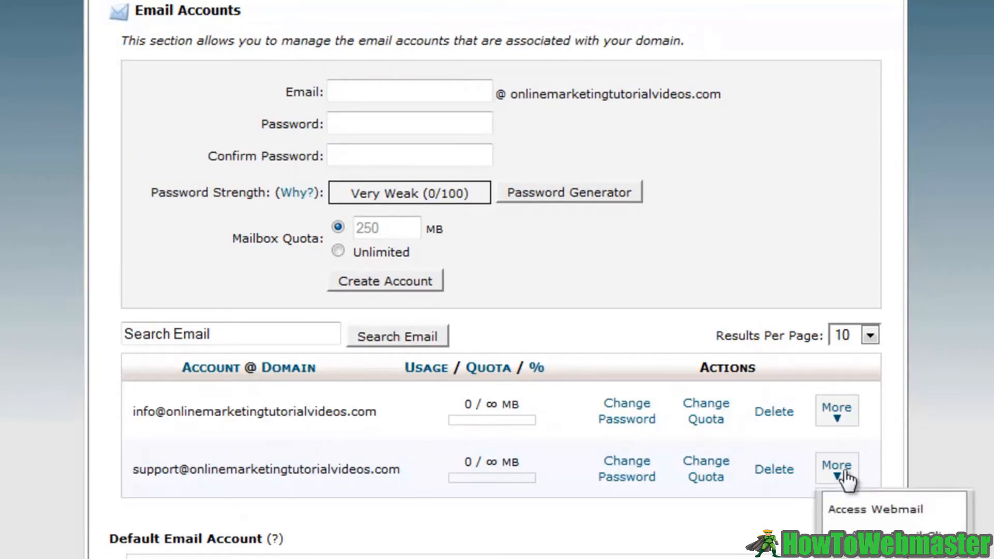
left_click(883, 508)
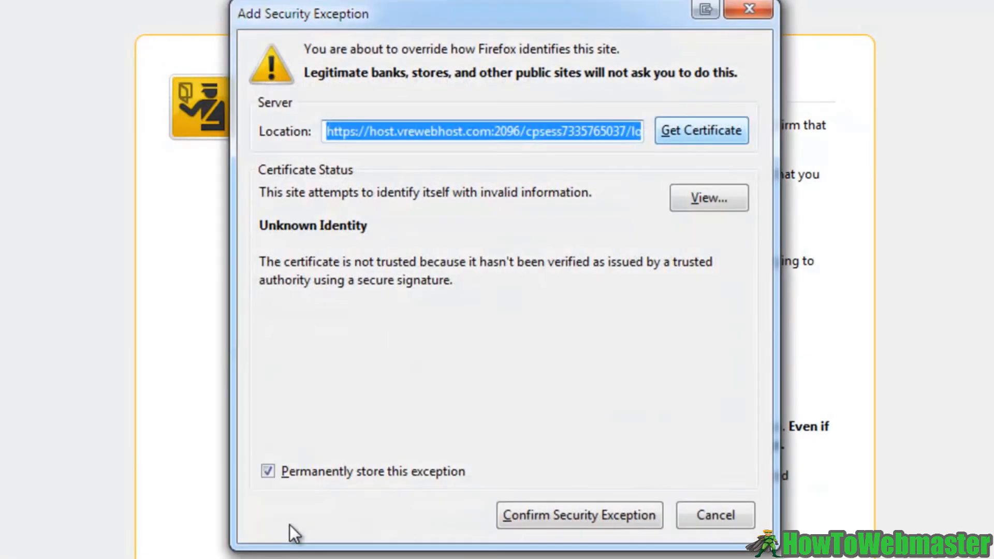
left_click(715, 515)
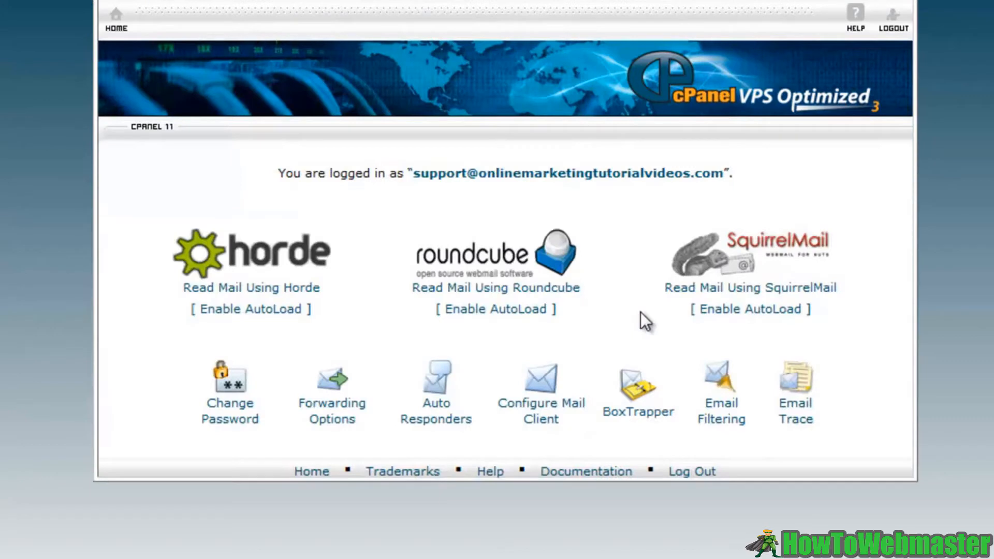
mouse_move(754, 252)
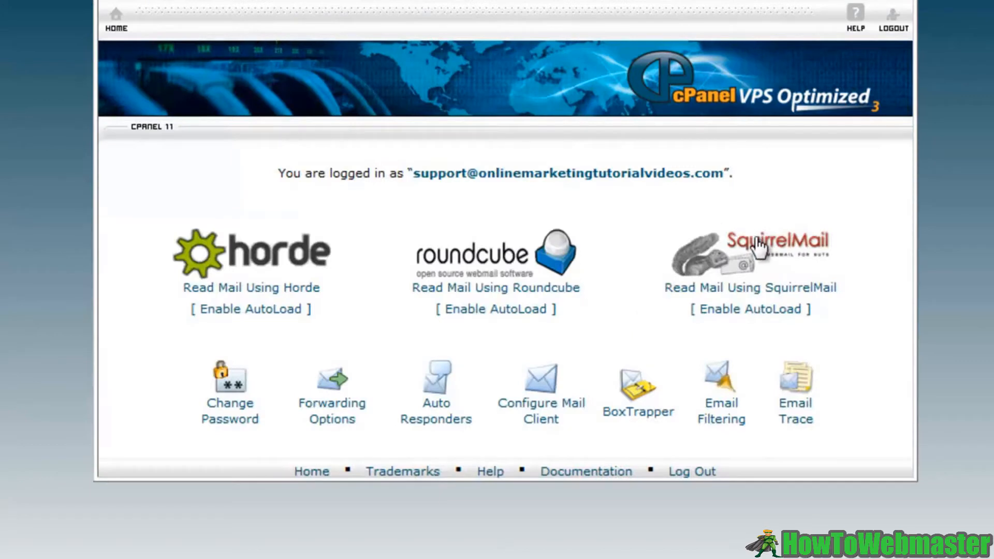
mouse_move(390, 292)
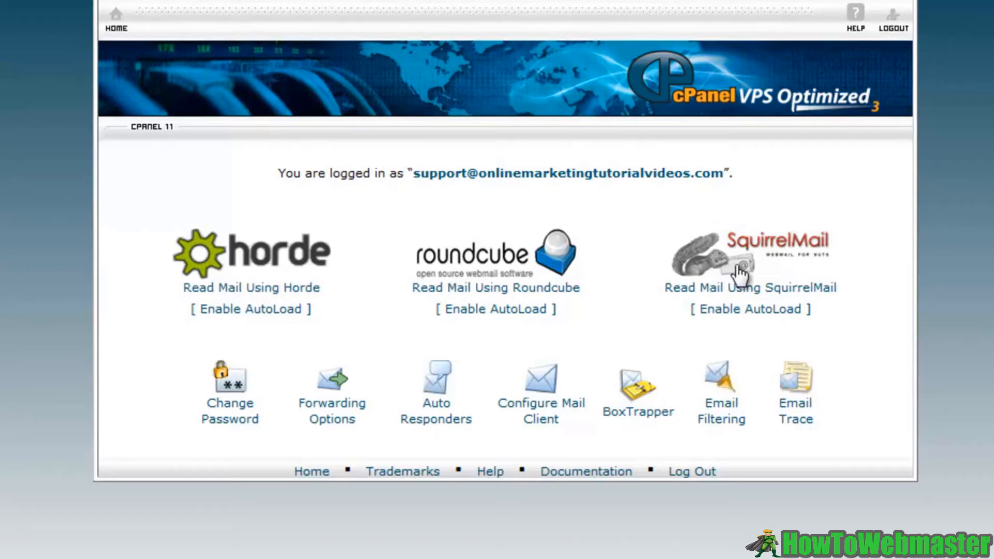
mouse_move(726, 274)
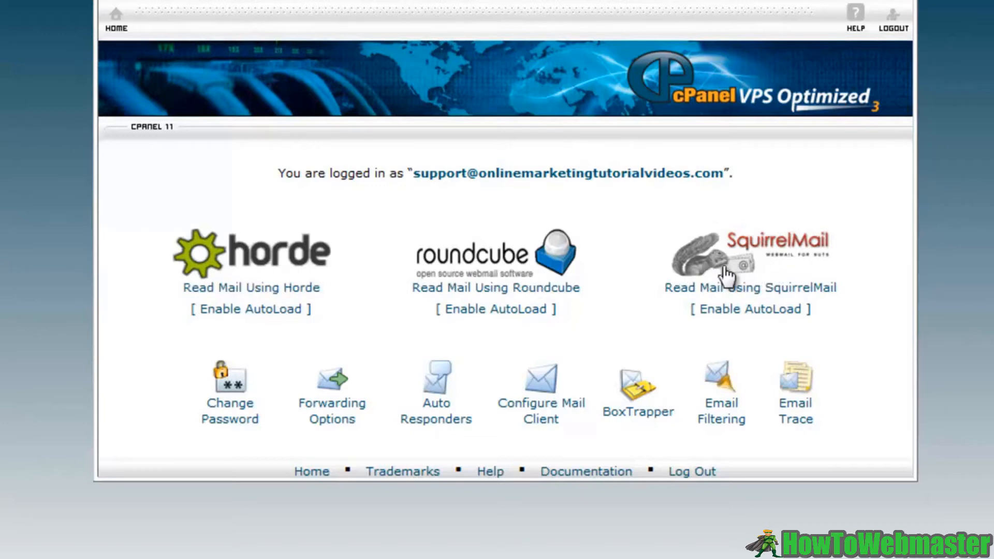
mouse_move(280, 285)
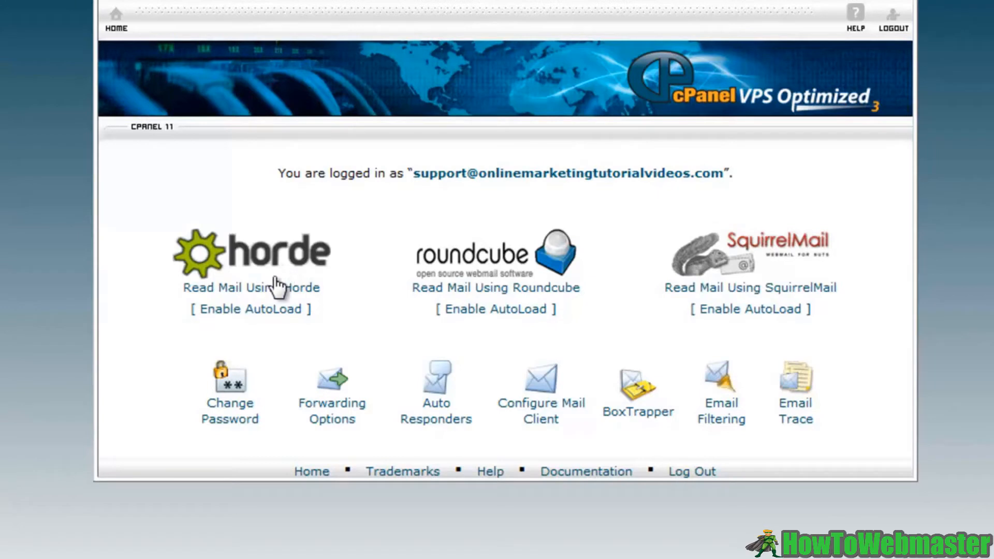
mouse_move(258, 297)
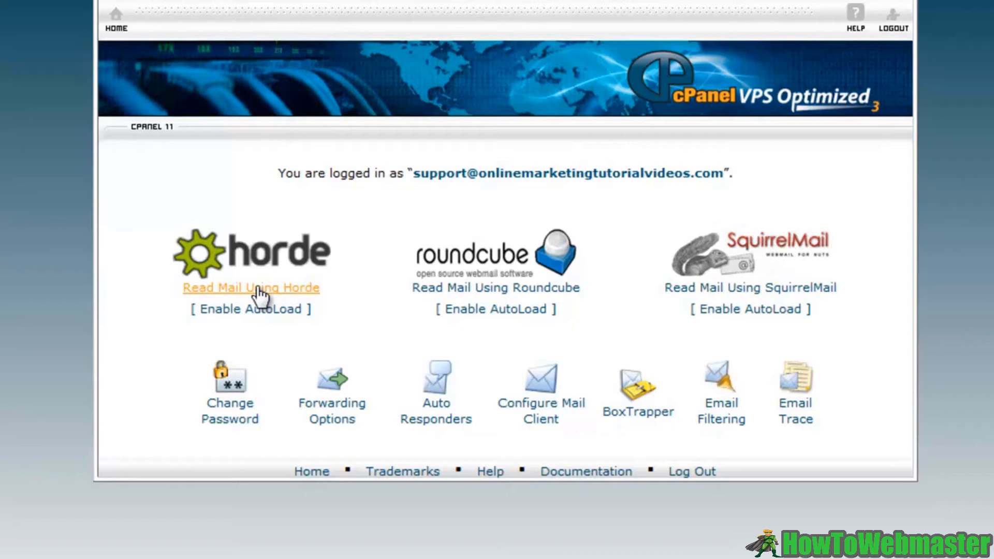
Read mail using Horde to view the empty support inbox, then open and close the Mail menu
left_click(252, 287)
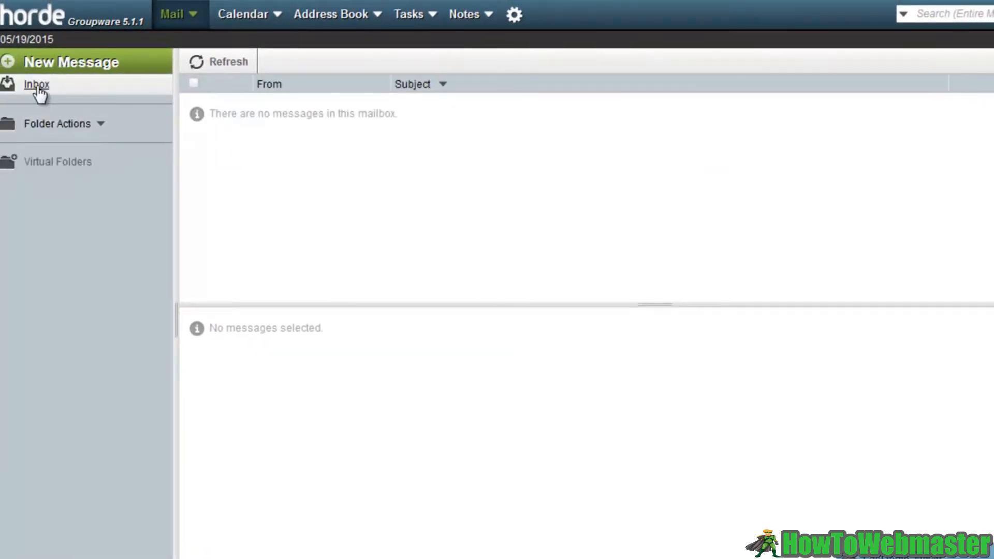
left_click(178, 14)
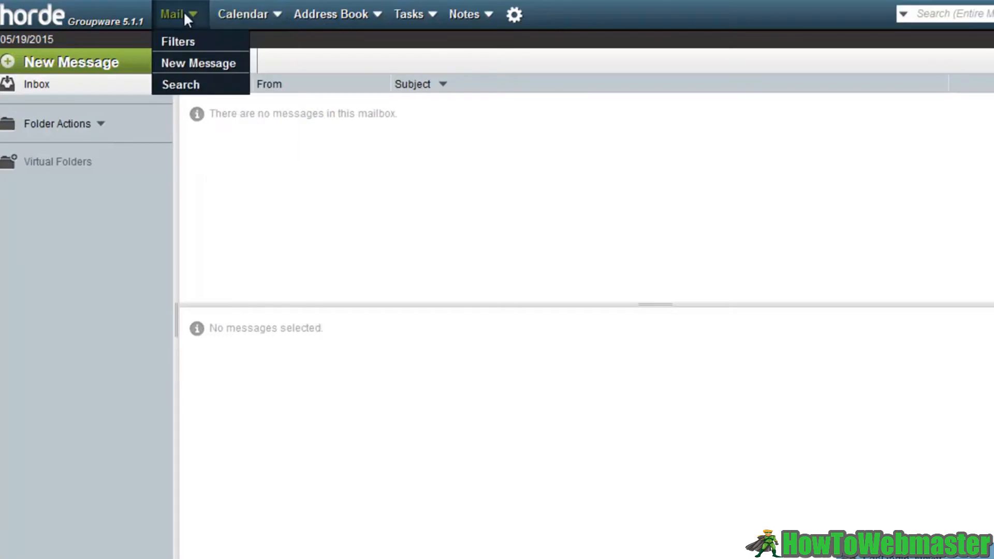
left_click(334, 14)
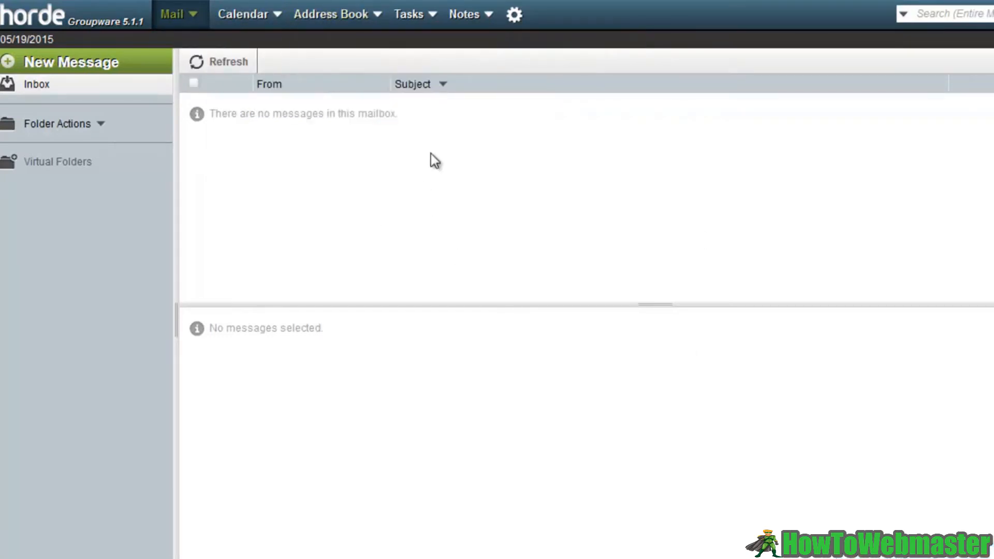
mouse_move(391, 233)
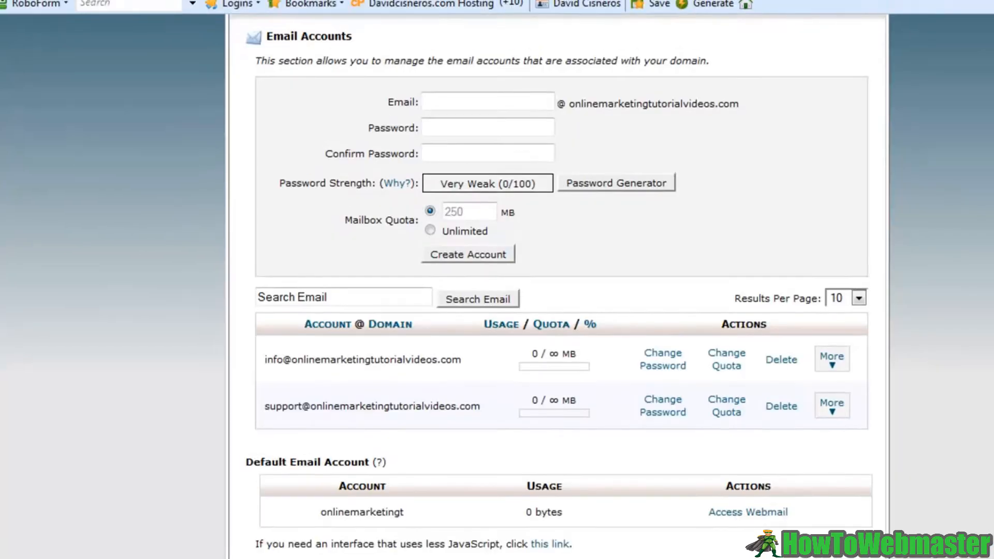
Load onlinemarketingtutorialvideos.com/webmail in a new browser tab
left_click(383, 7)
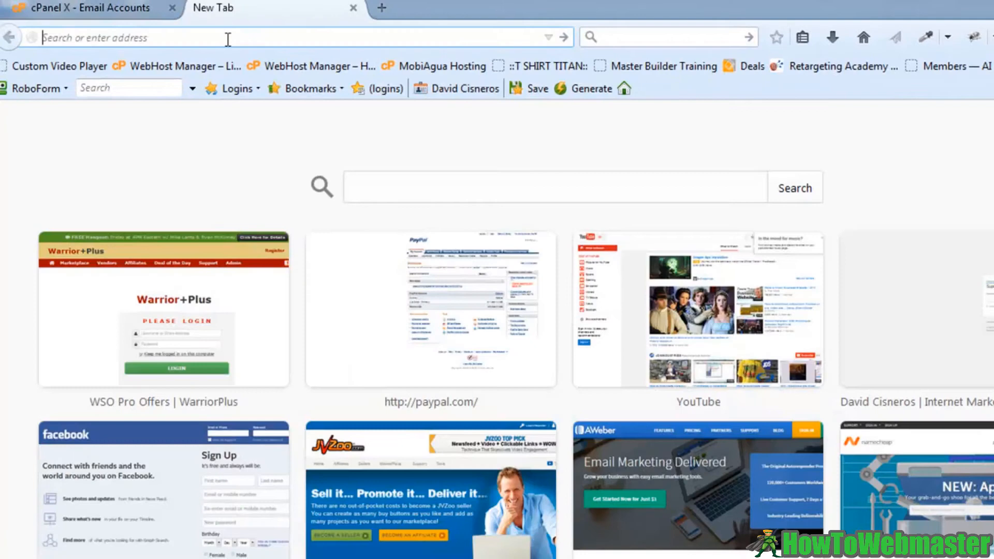
type("onlinemarketingtutorialvideos.com/")
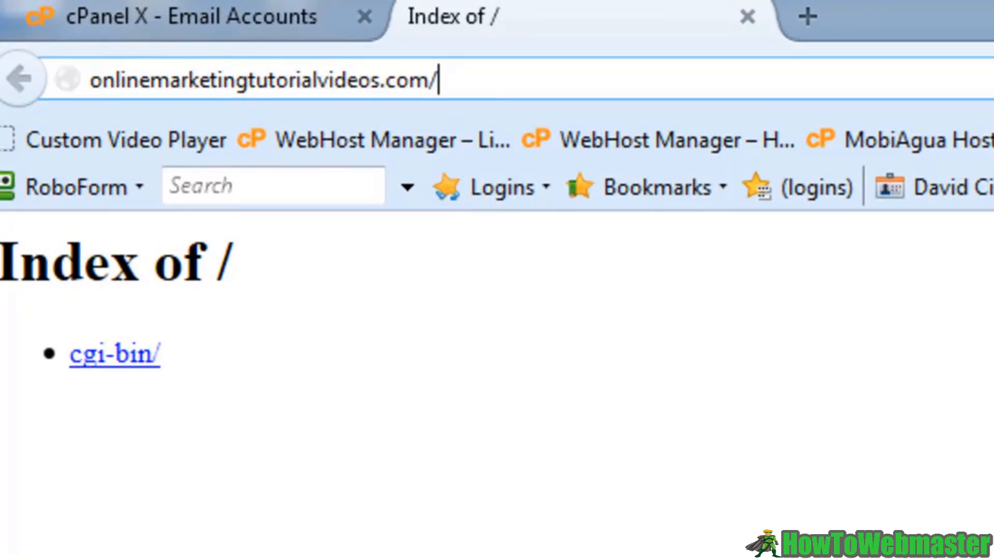
type("webmail")
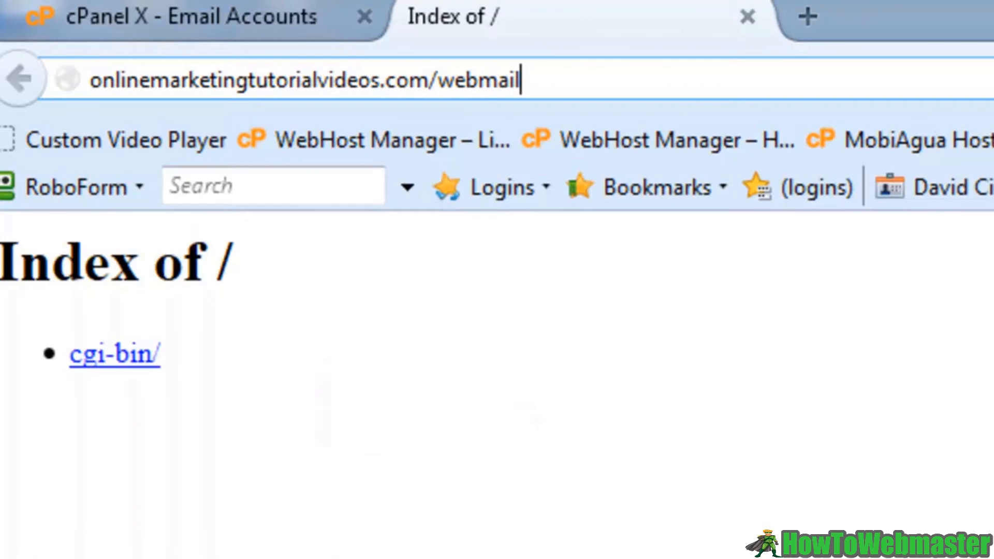
key("Enter")
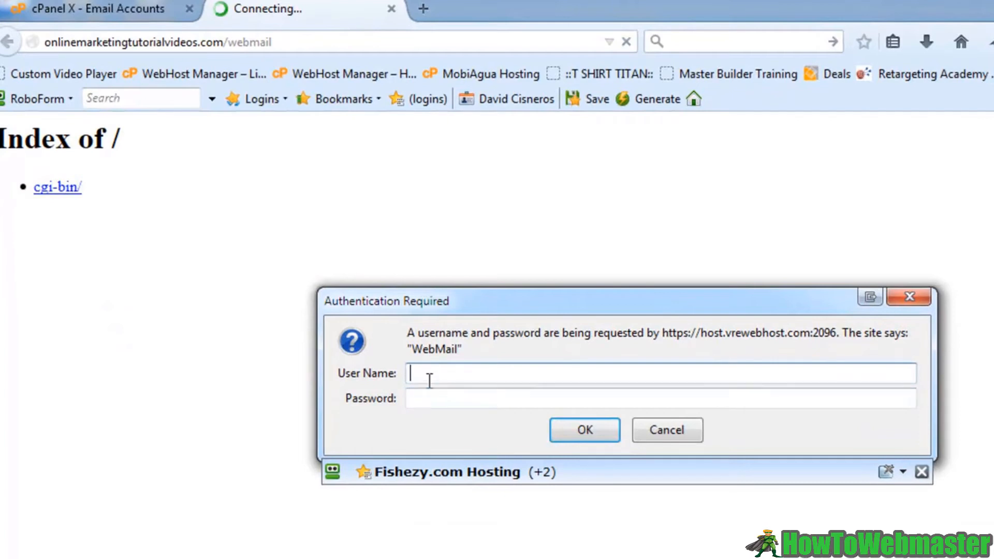
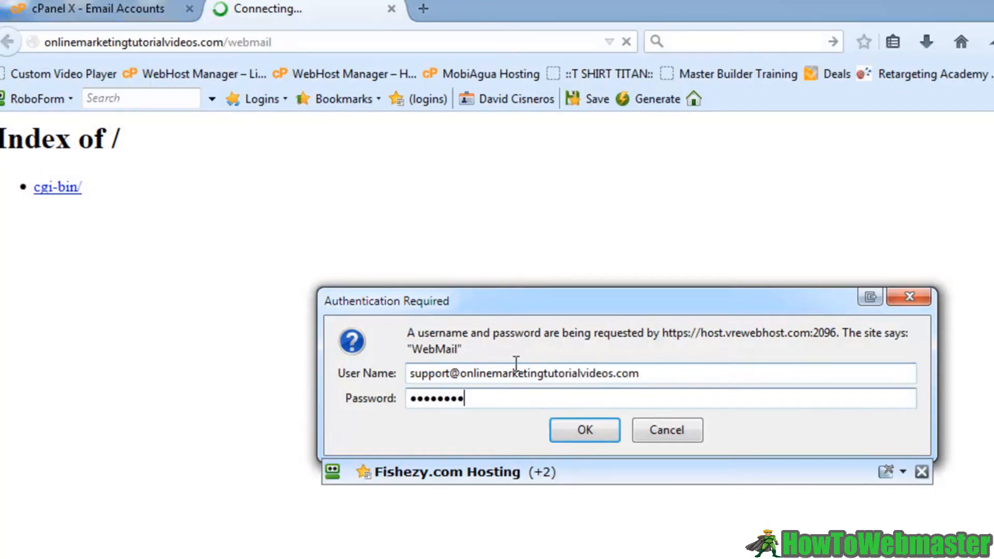
Submit the webmail login, declining to remember the password and closing RoboForm AutoSave
left_click(585, 430)
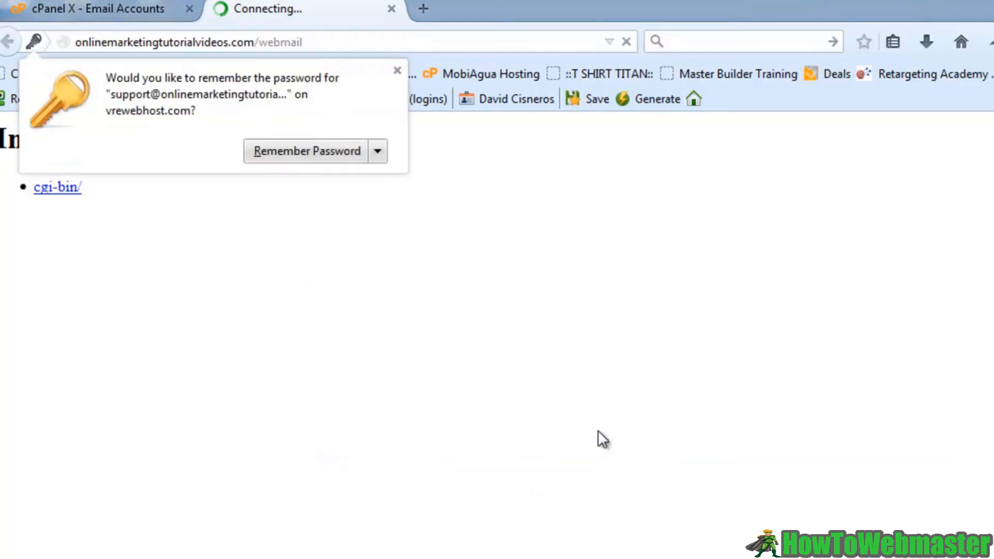
left_click(305, 151)
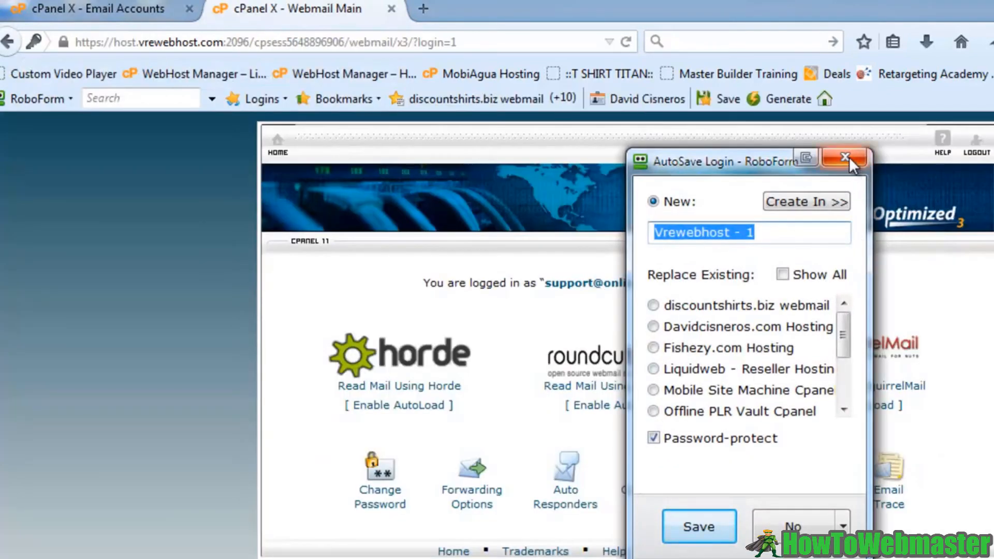
left_click(846, 158)
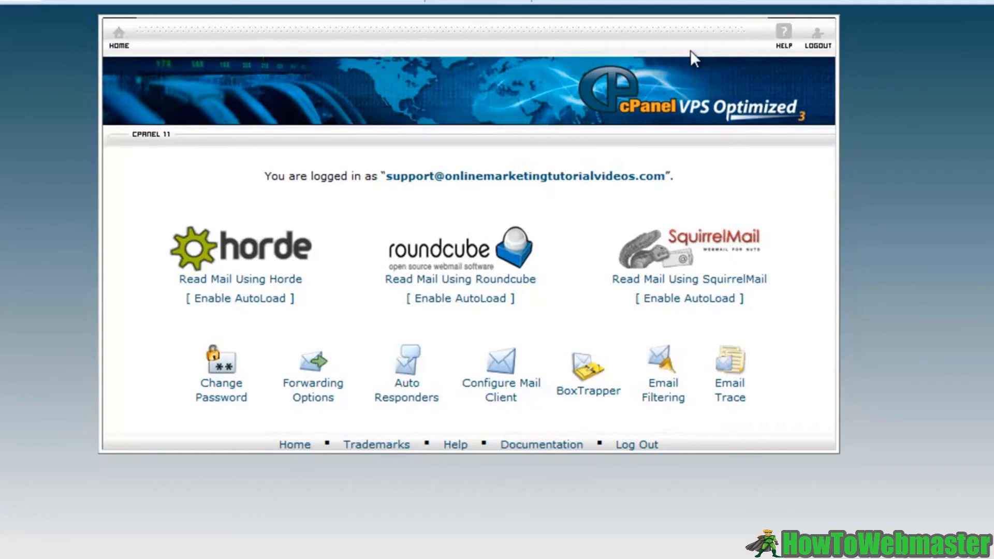
mouse_move(445, 198)
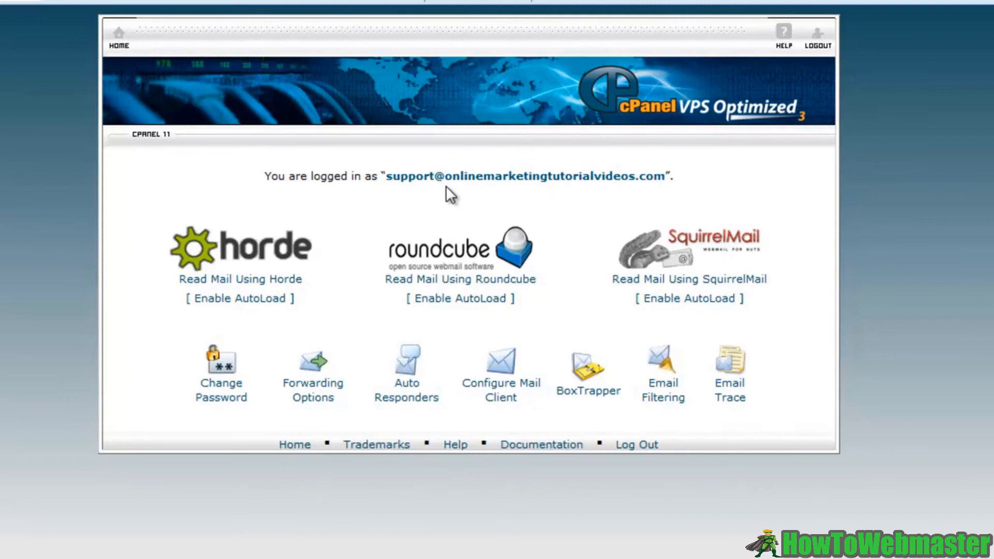
mouse_move(672, 261)
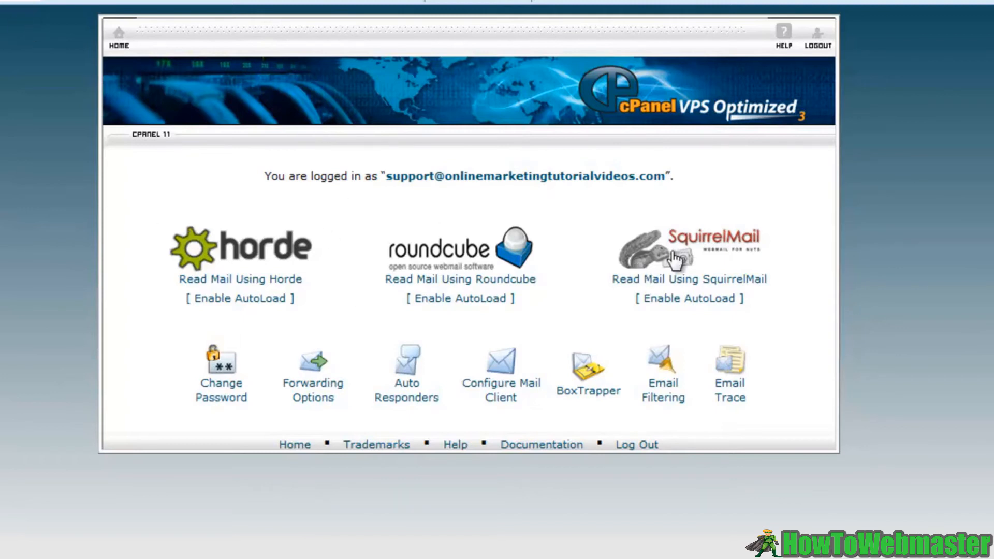
mouse_move(311, 283)
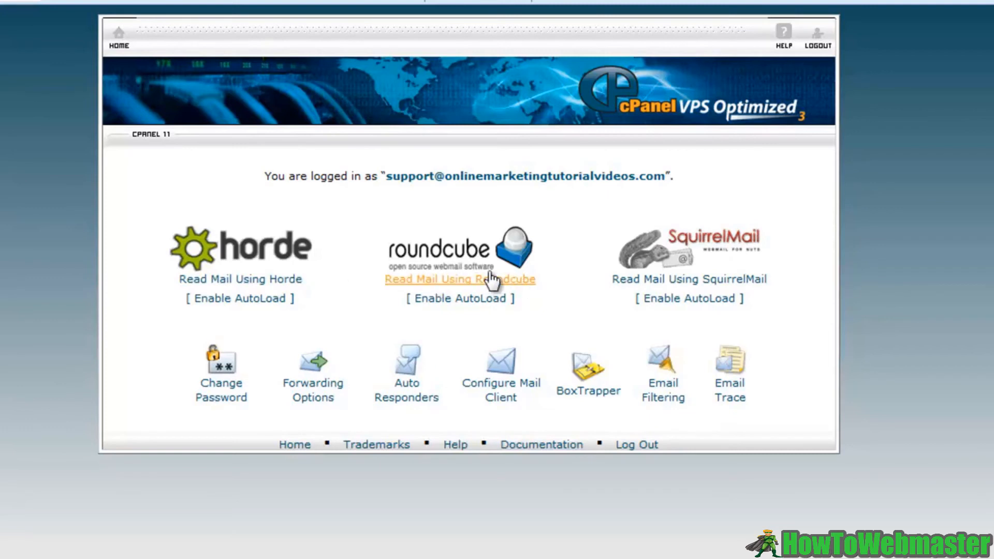
mouse_move(492, 283)
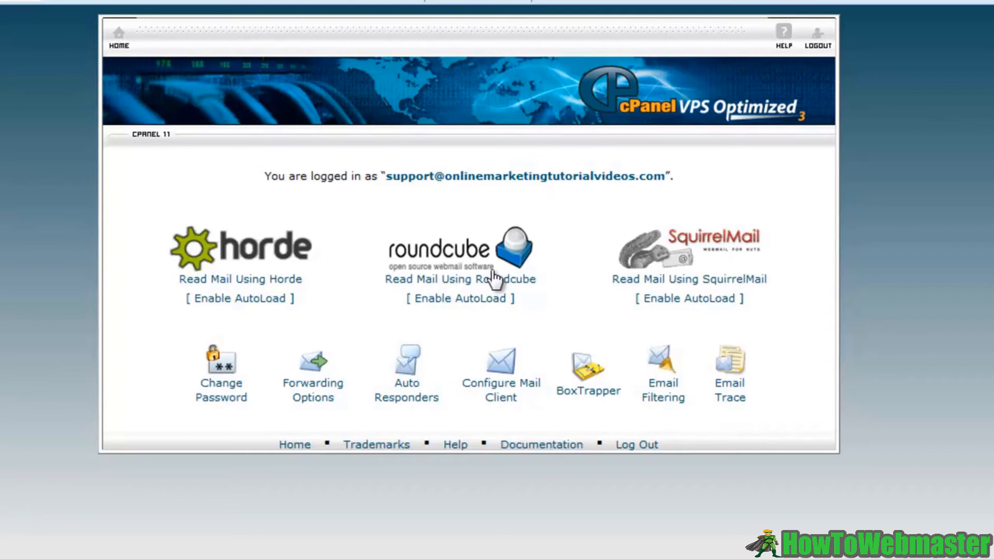
mouse_move(514, 269)
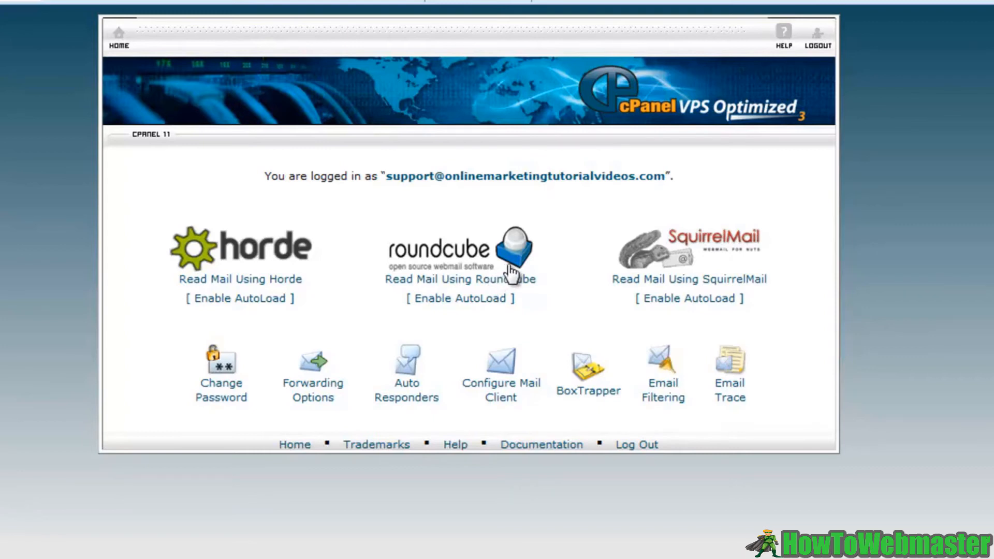
mouse_move(409, 531)
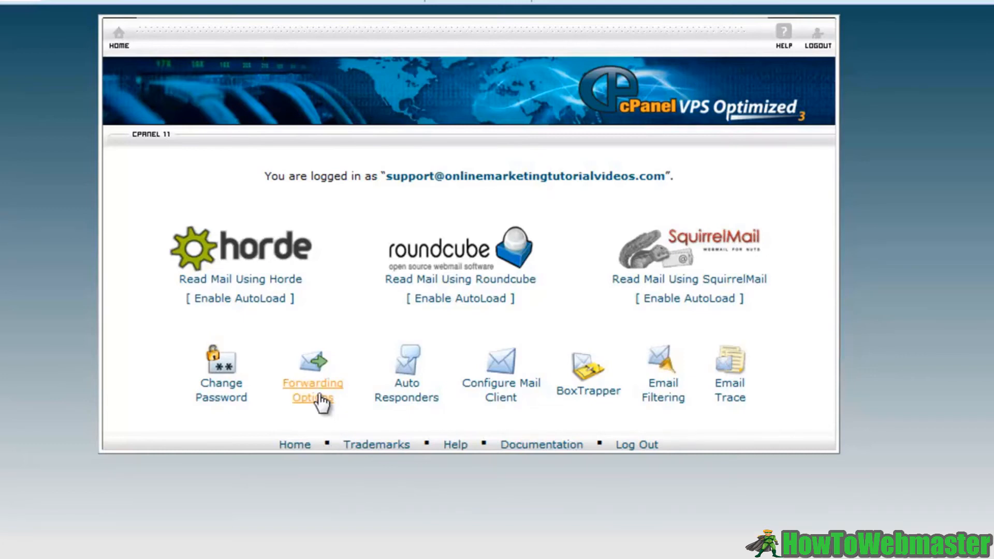
left_click(313, 383)
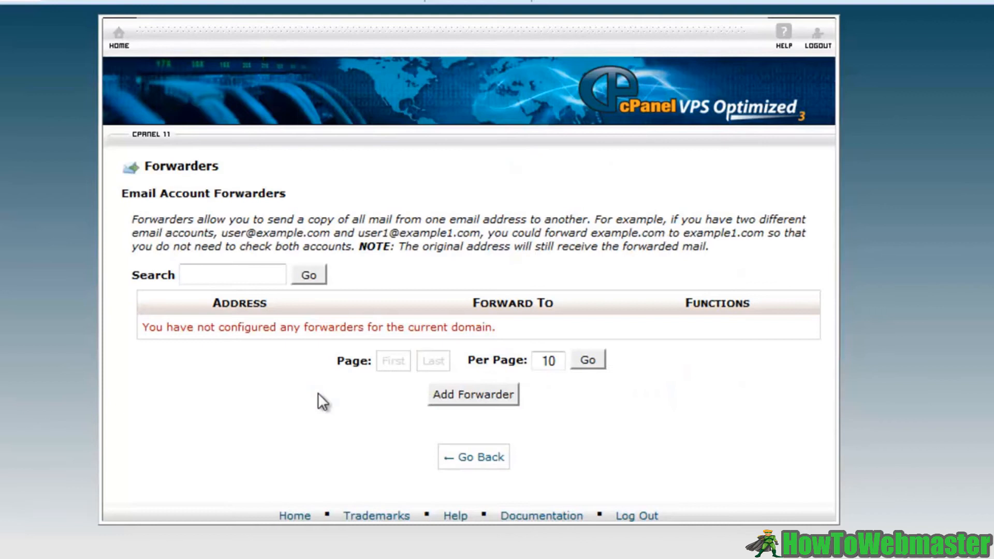
mouse_move(329, 418)
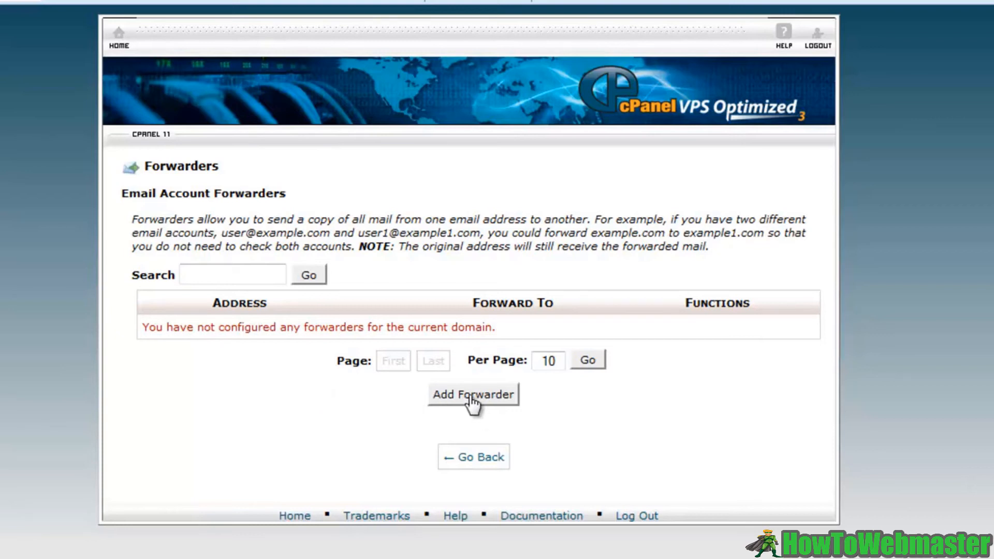
left_click(473, 395)
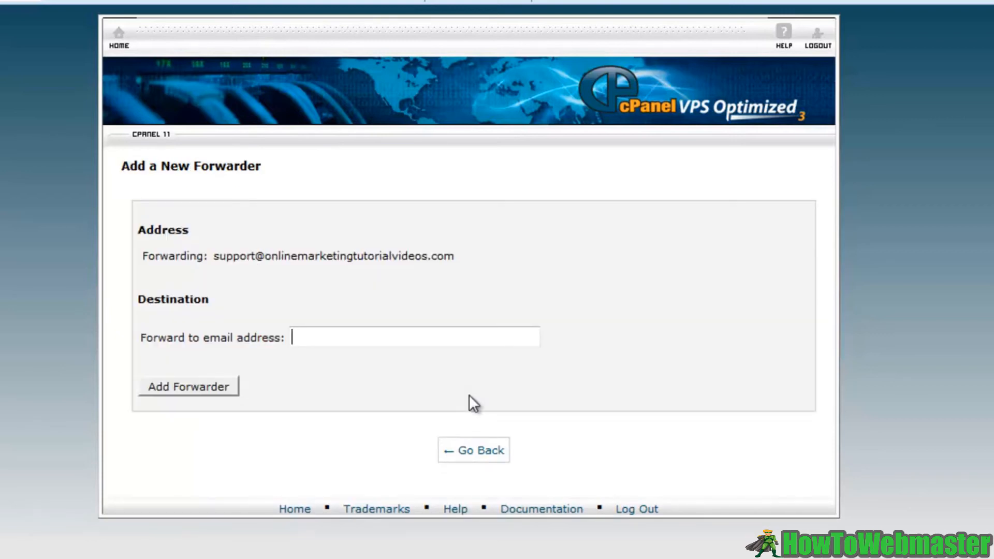
mouse_move(163, 201)
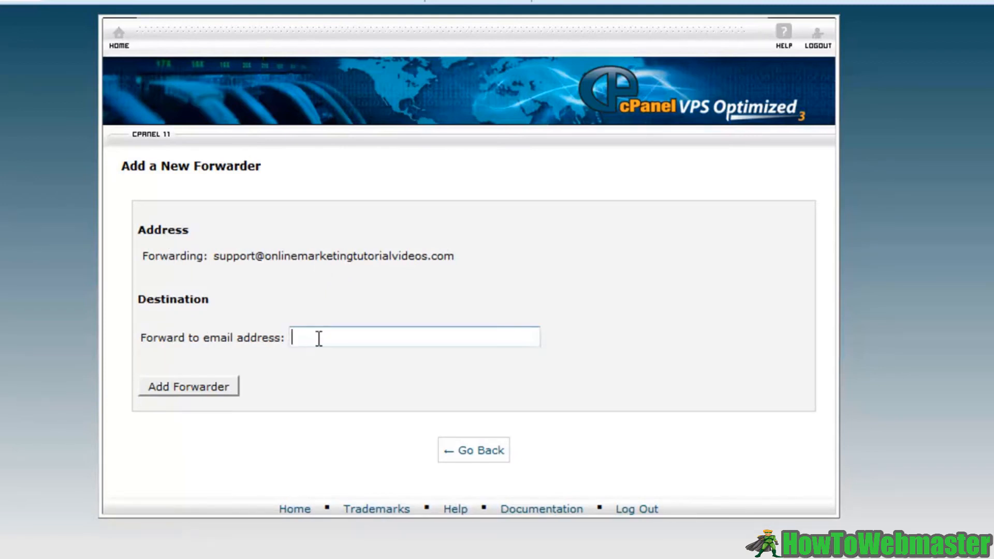
mouse_move(235, 257)
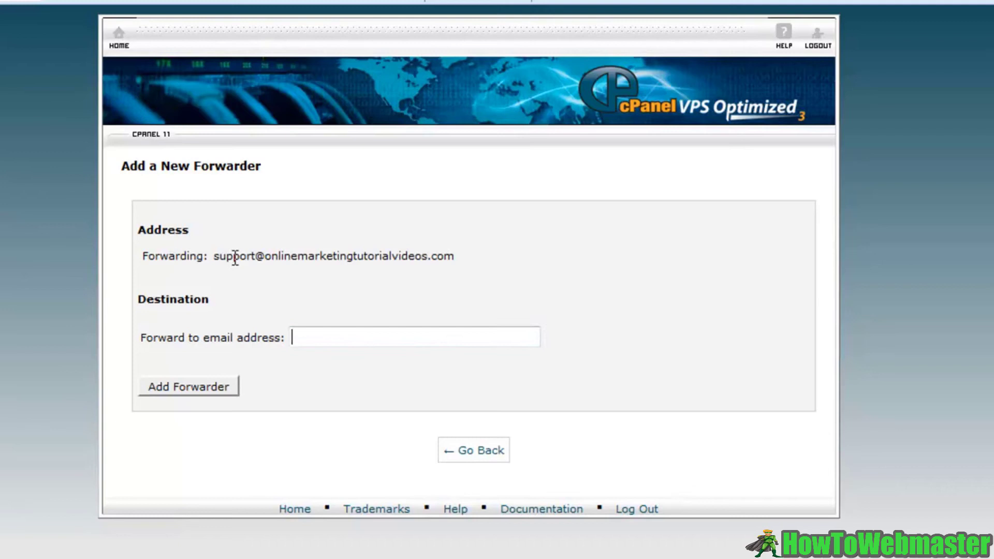
mouse_move(185, 408)
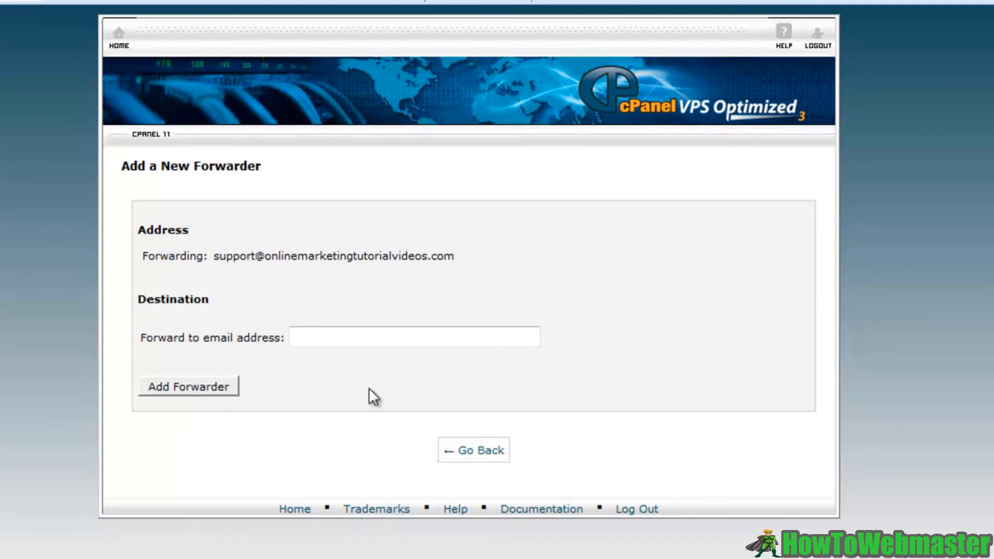
type("supp")
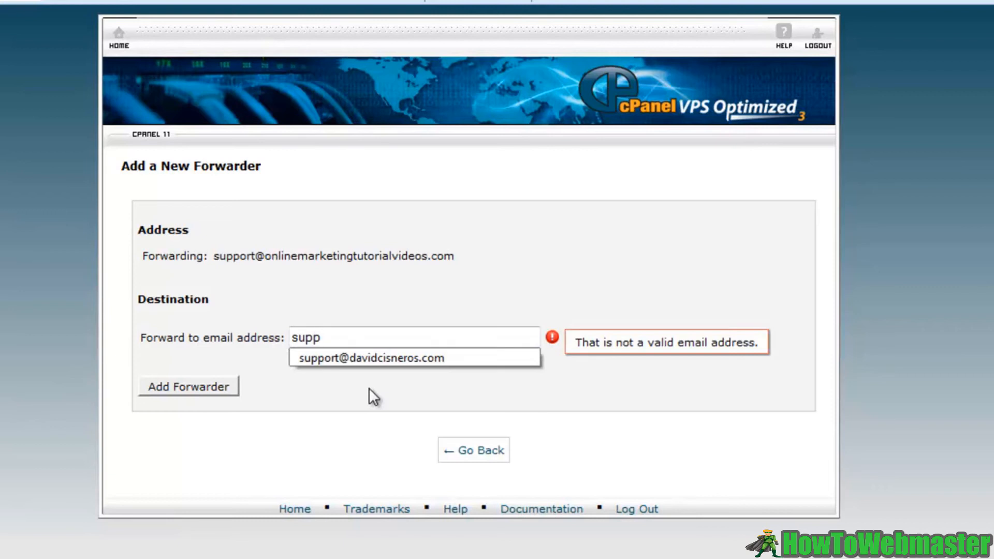
left_click(375, 357)
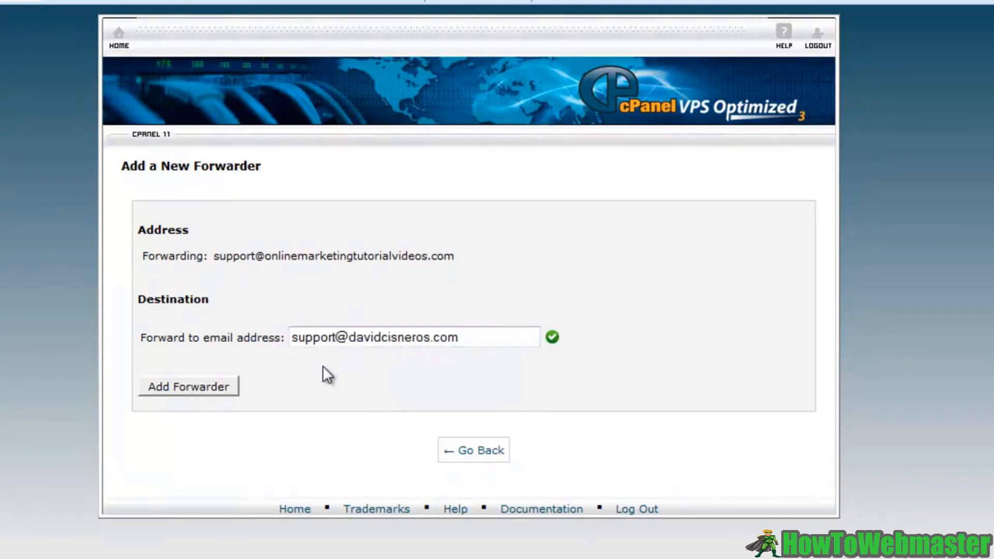
left_click(188, 386)
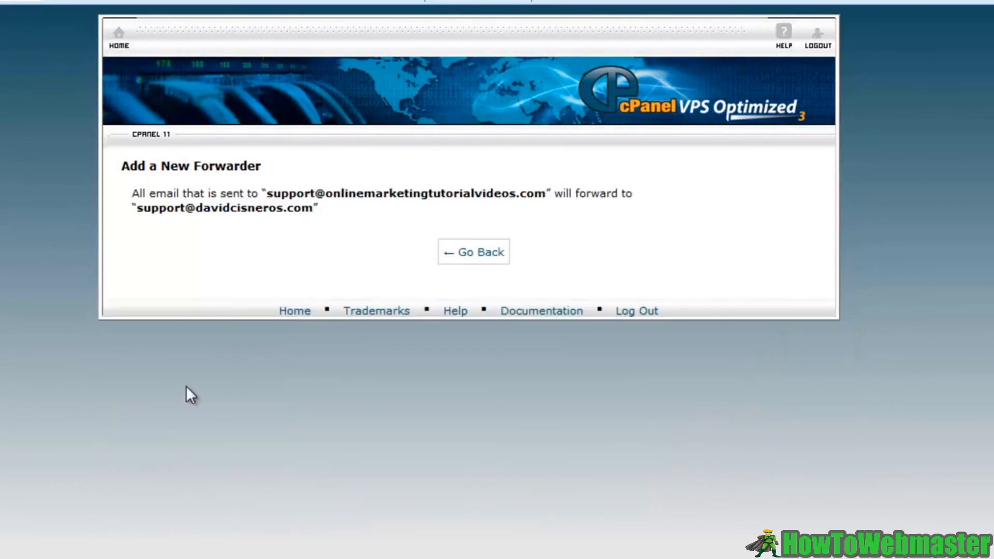
left_click(473, 252)
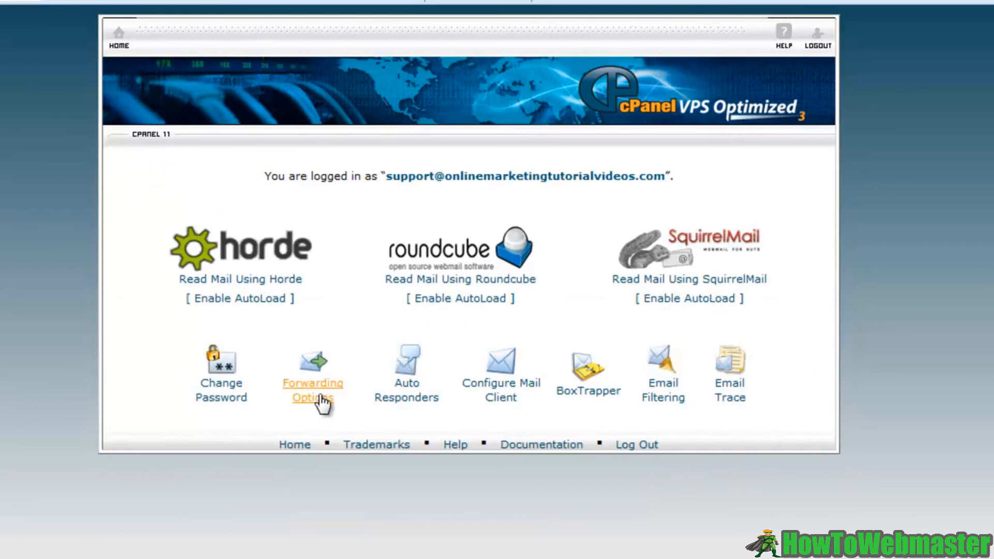
mouse_move(340, 412)
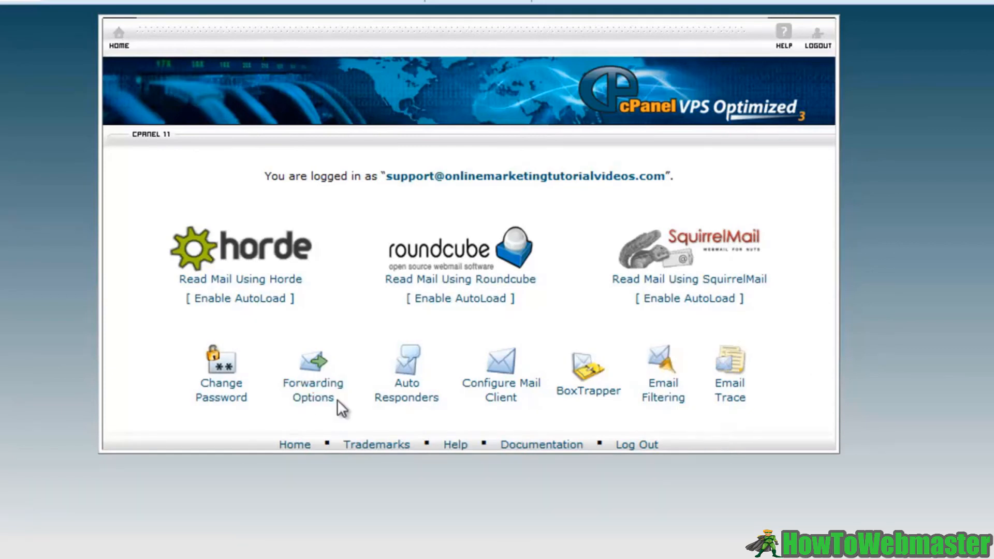
mouse_move(346, 421)
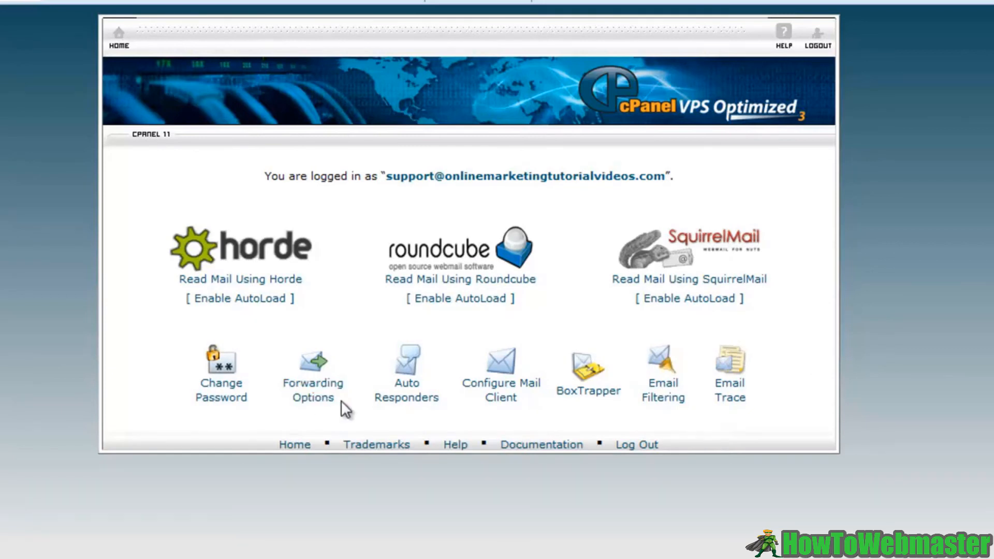
Delete the forwarder to the outside address and return to the webmail main page
left_click(313, 363)
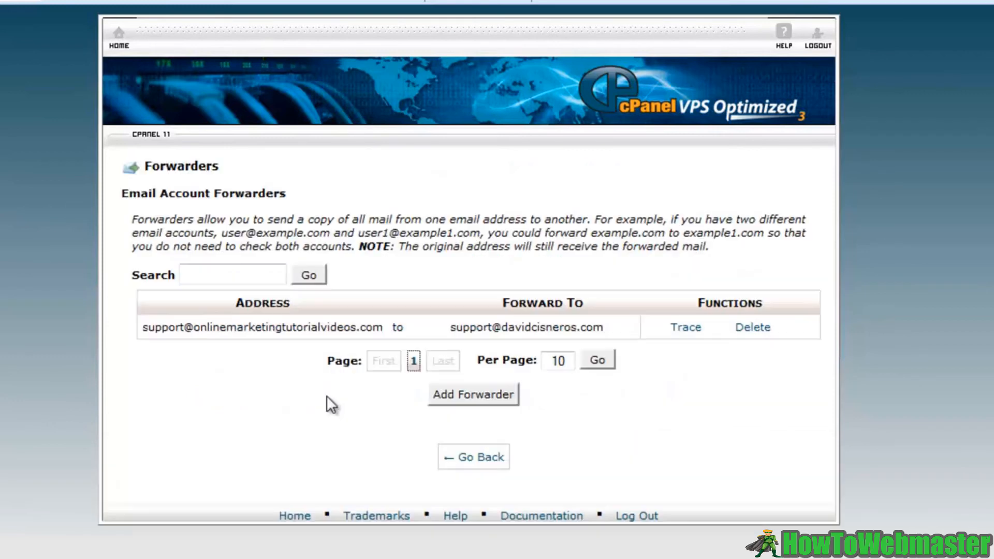
mouse_move(416, 335)
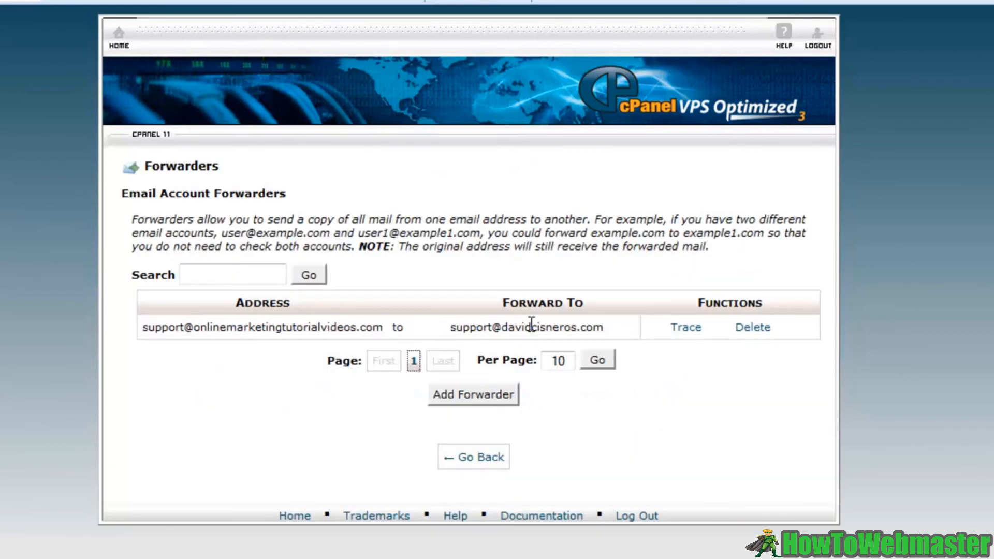
mouse_move(752, 327)
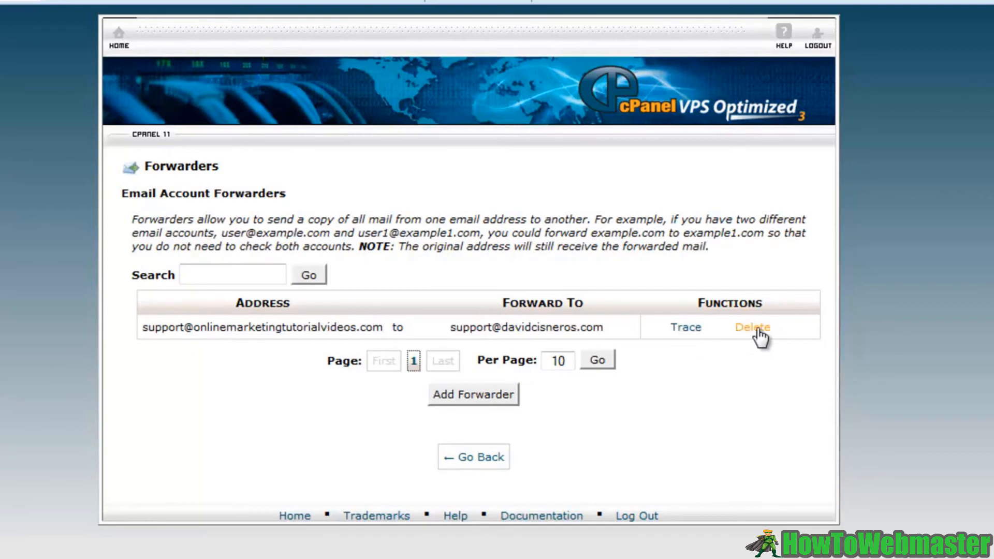
left_click(753, 328)
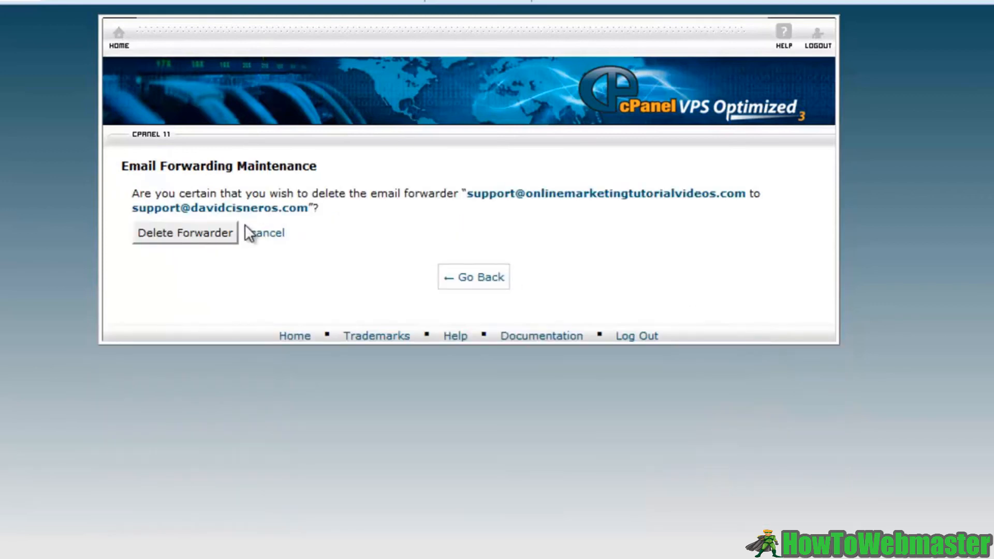
left_click(184, 233)
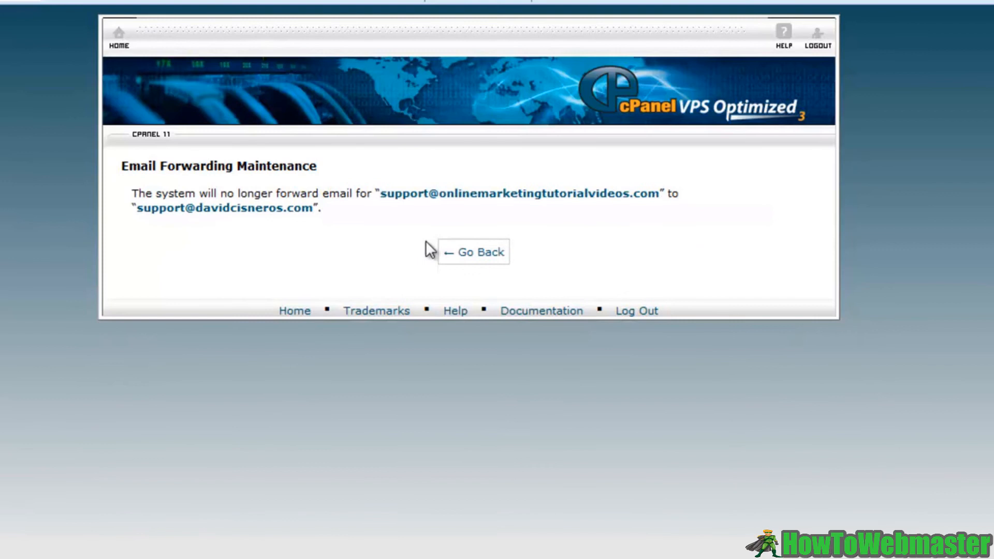
left_click(473, 252)
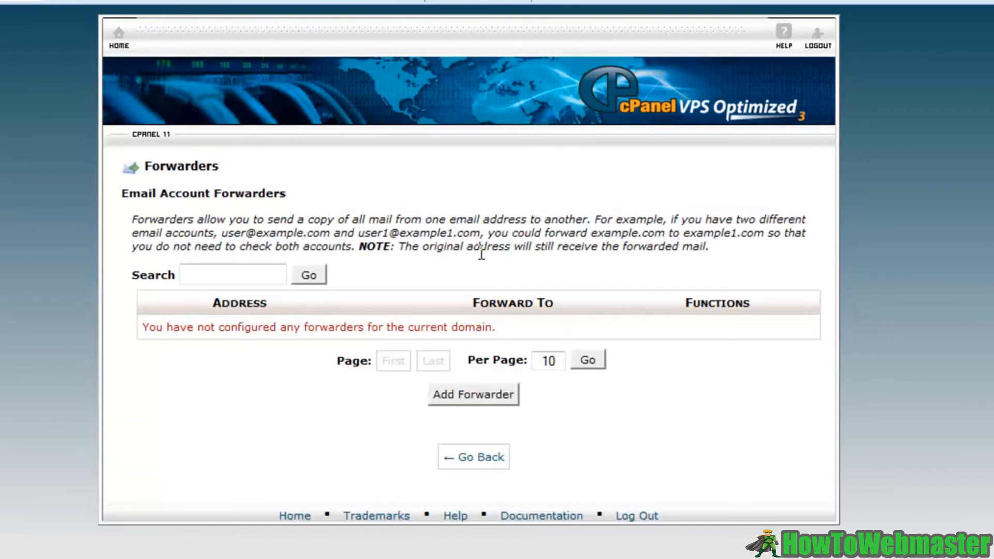
mouse_move(122, 50)
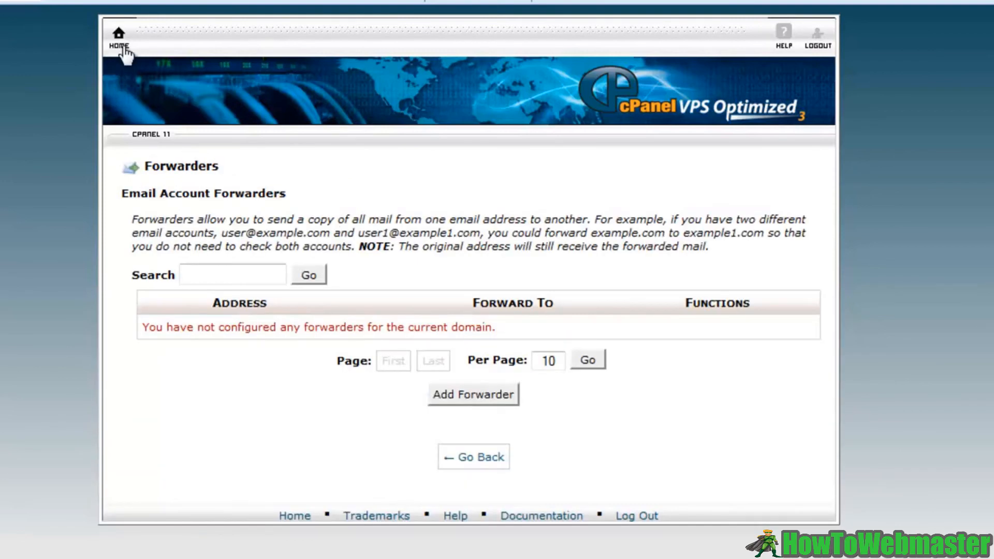
left_click(119, 32)
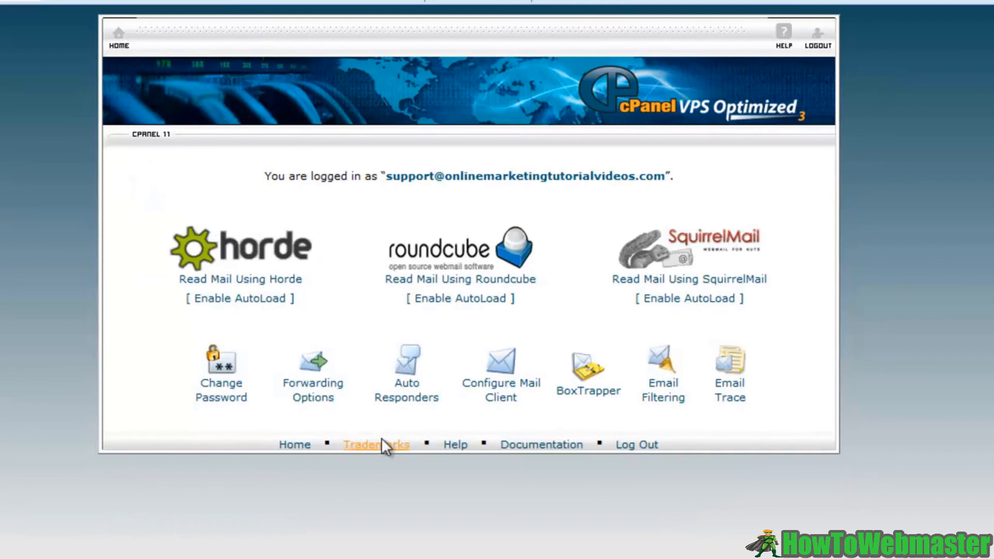
mouse_move(503, 433)
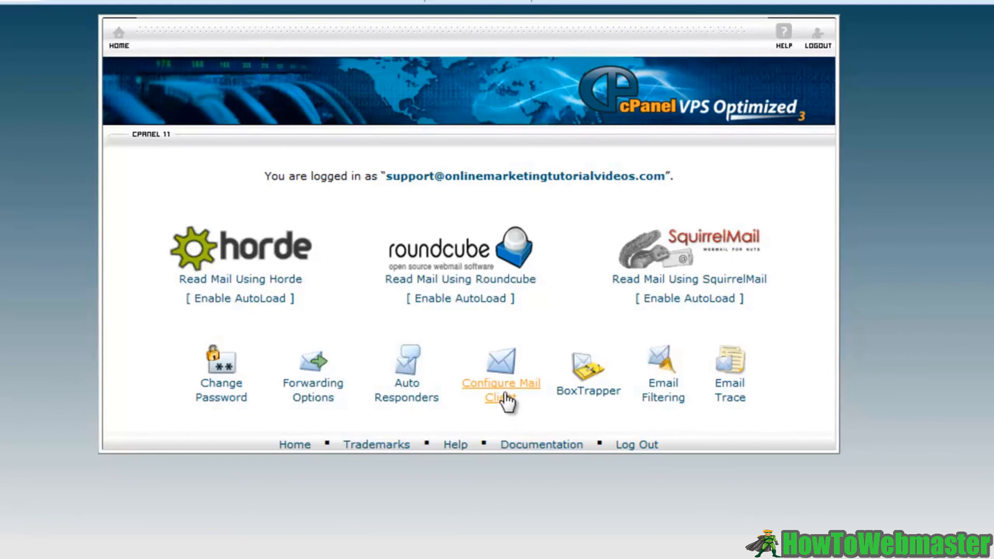
Open Configure Mail Client and scroll through the secure and Non-SSL manual settings
left_click(500, 383)
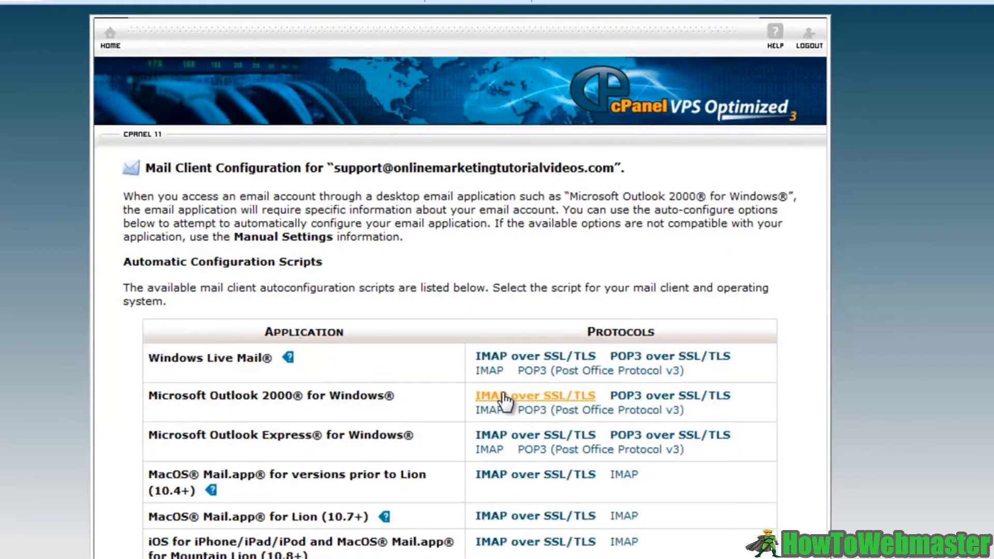
scroll("down", 3)
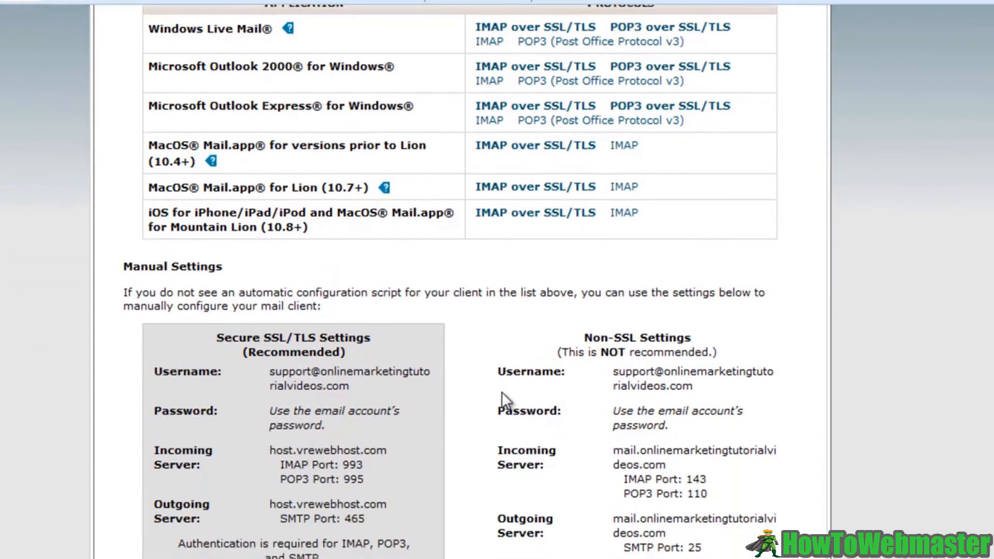
scroll("down", 3)
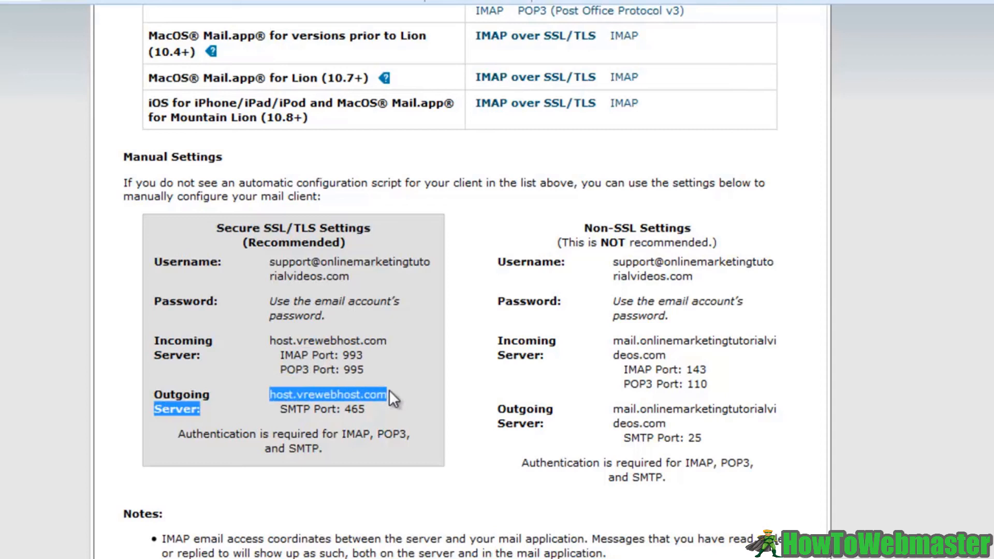
mouse_move(392, 309)
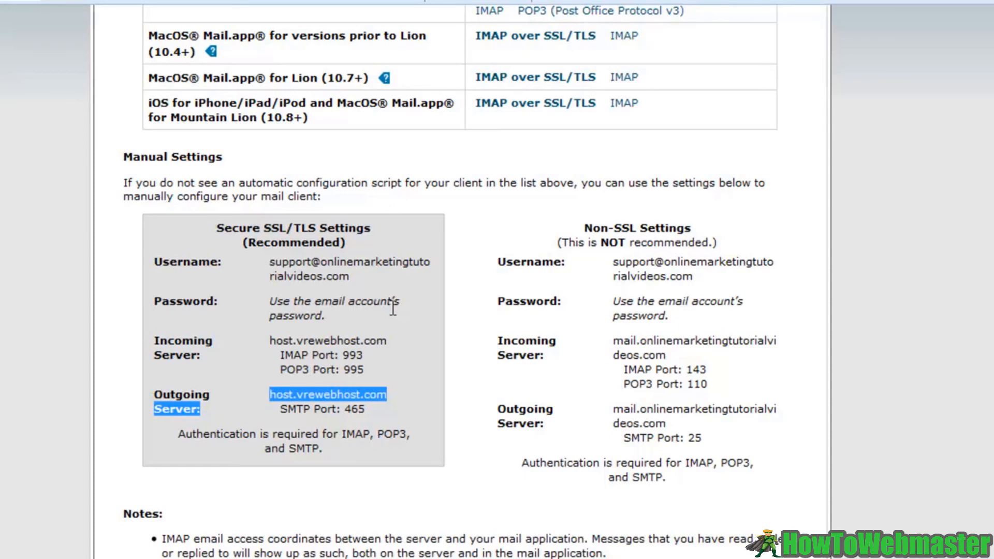
mouse_move(533, 393)
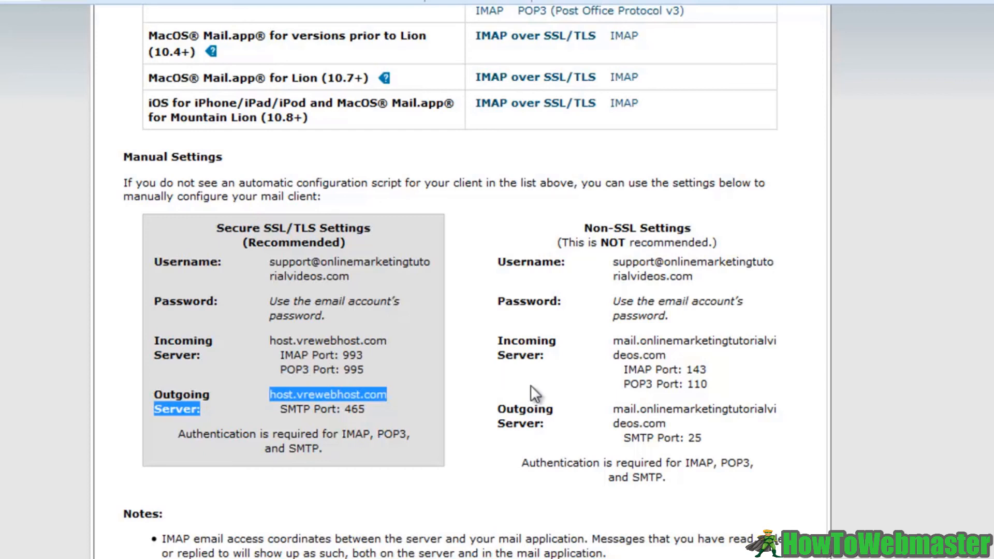
left_click(261, 227)
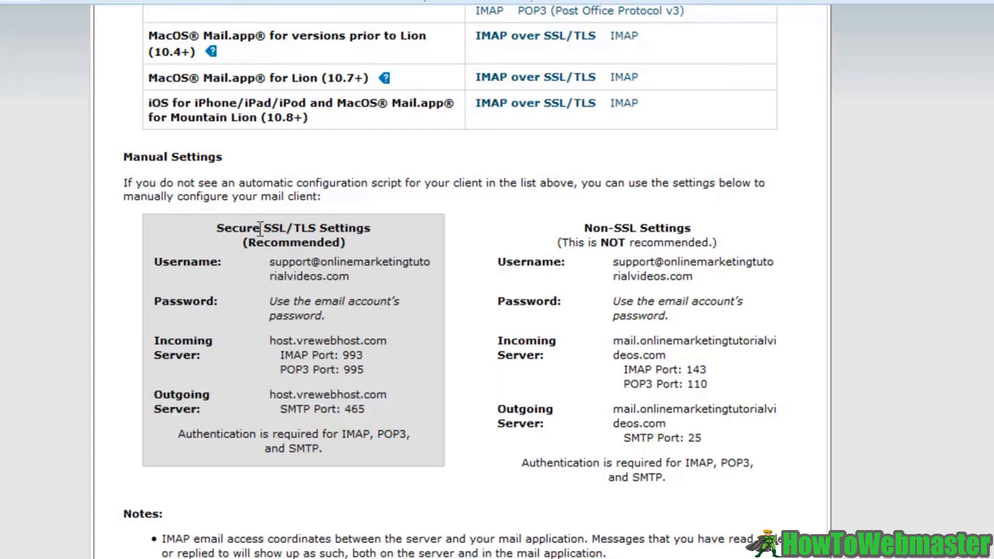
left_click_drag(586, 228, 688, 229)
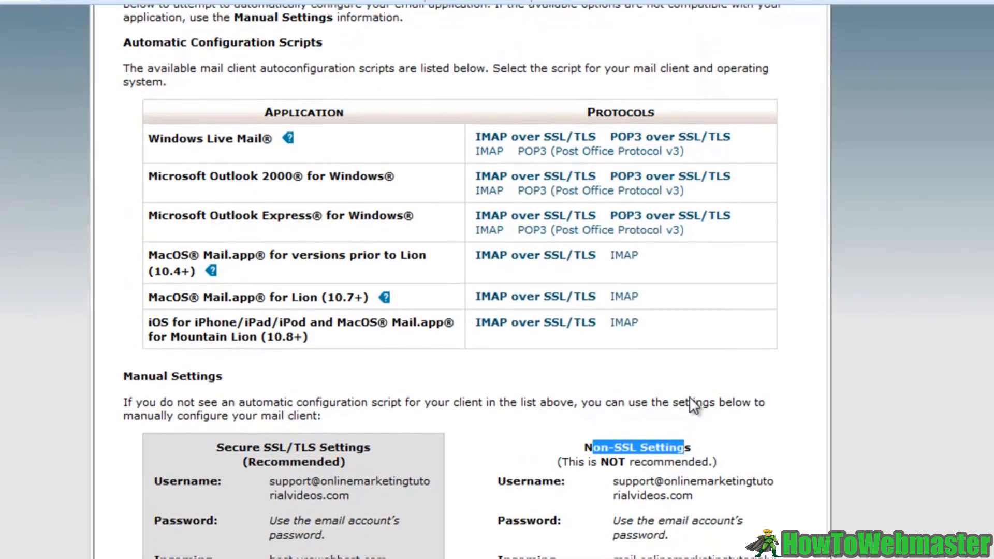
scroll("down", 3)
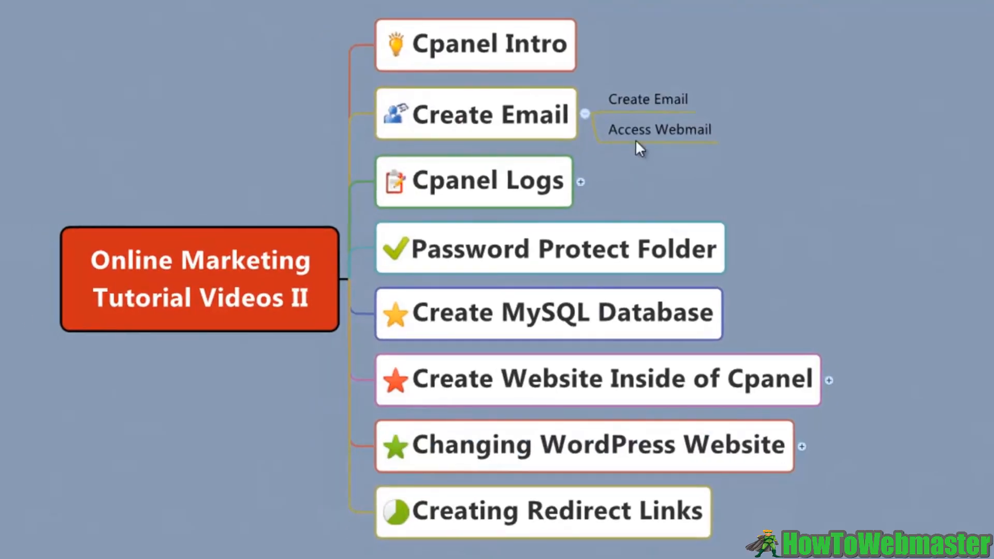
mouse_move(620, 104)
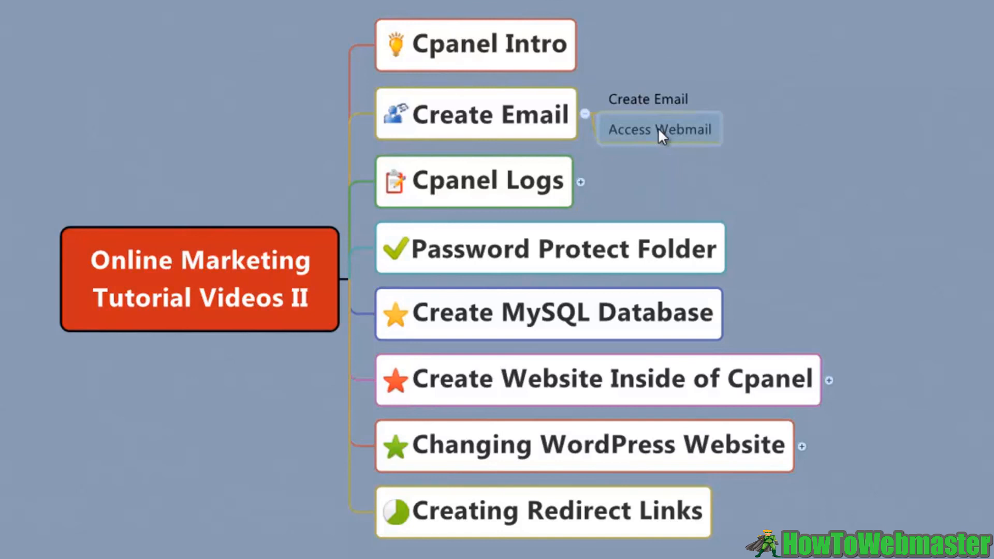
mouse_move(852, 126)
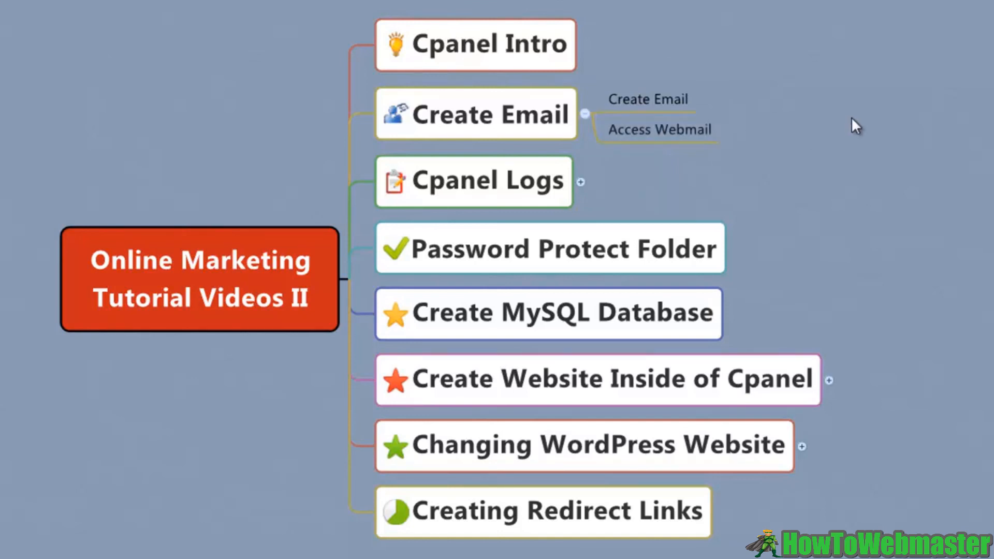